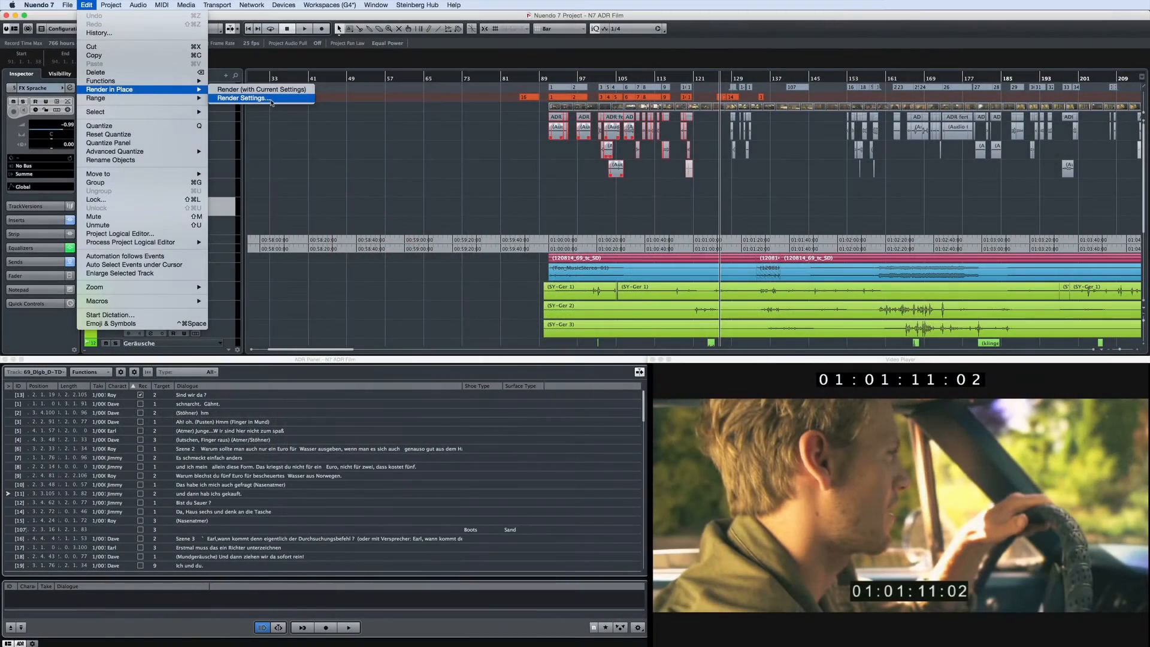
Step: Bring up the Render in Place settings dialog for the selected events
click(240, 98)
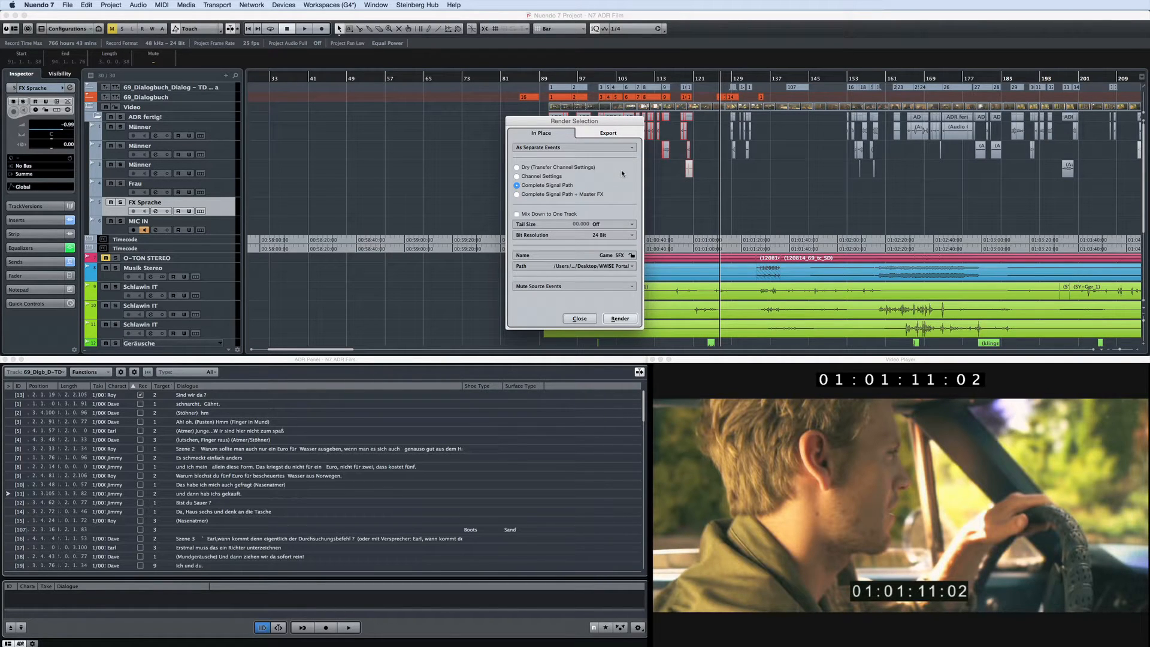
click(607, 133)
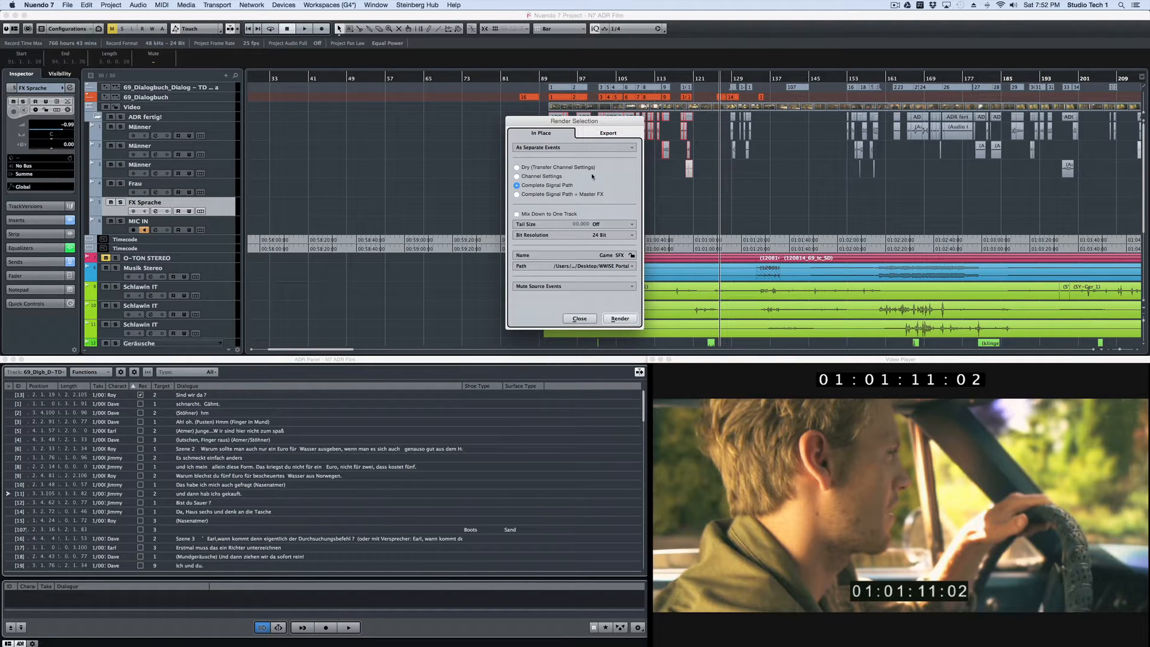
Step: Step through the render modes: dry, channel settings, and complete signal path with master FX
click(517, 176)
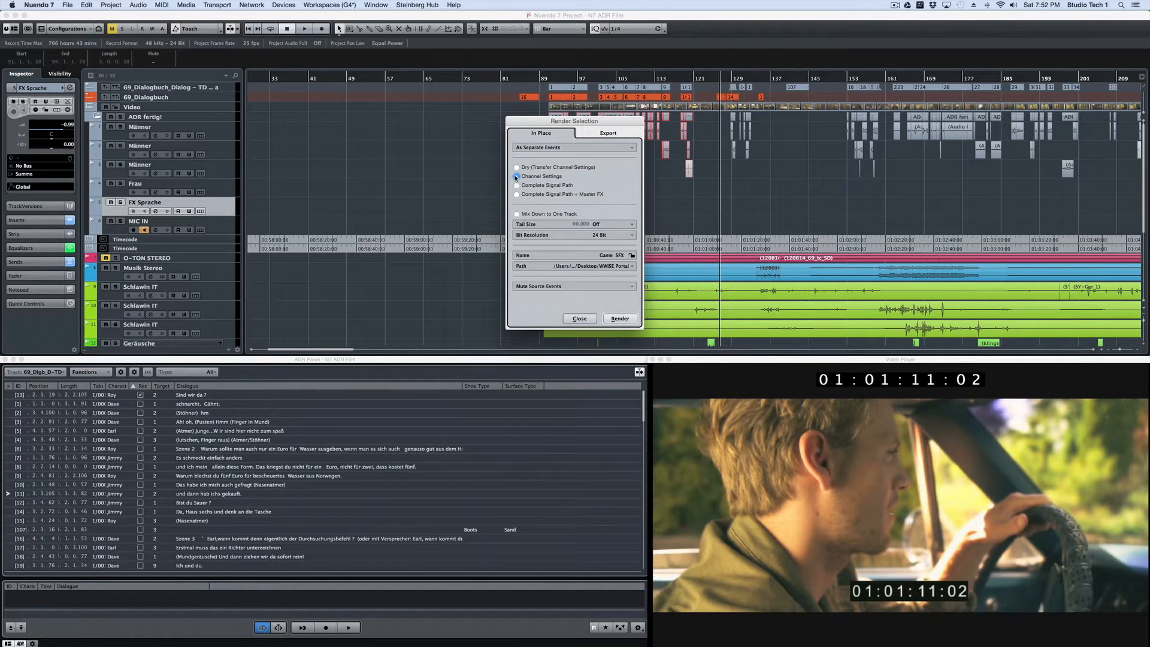
click(518, 176)
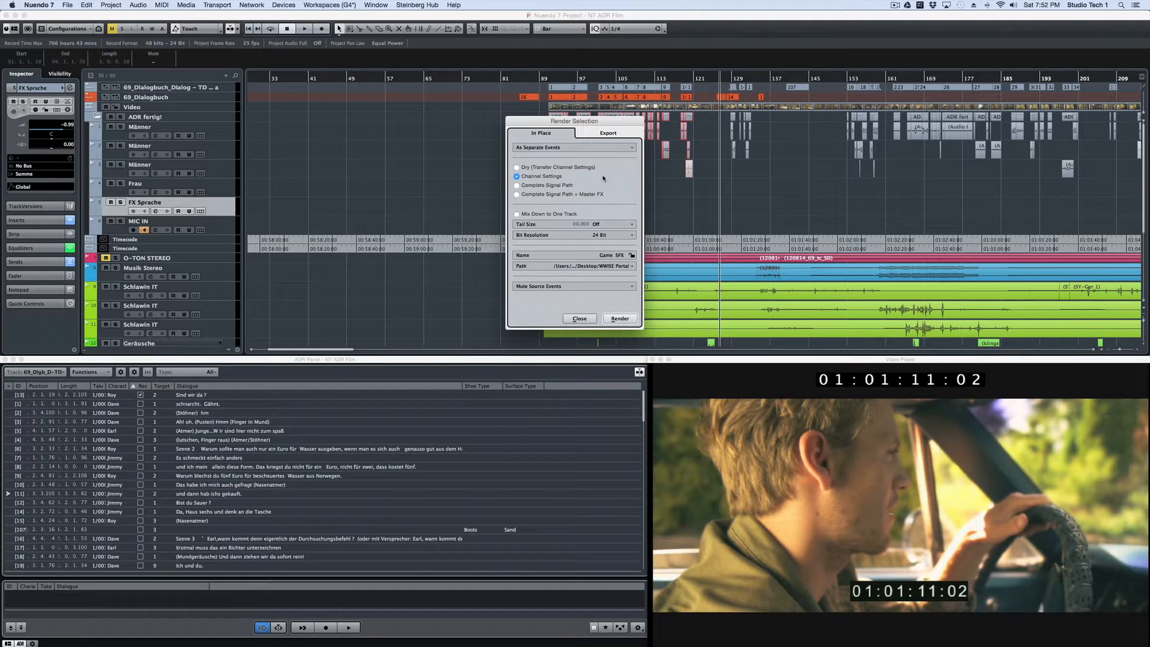
click(518, 194)
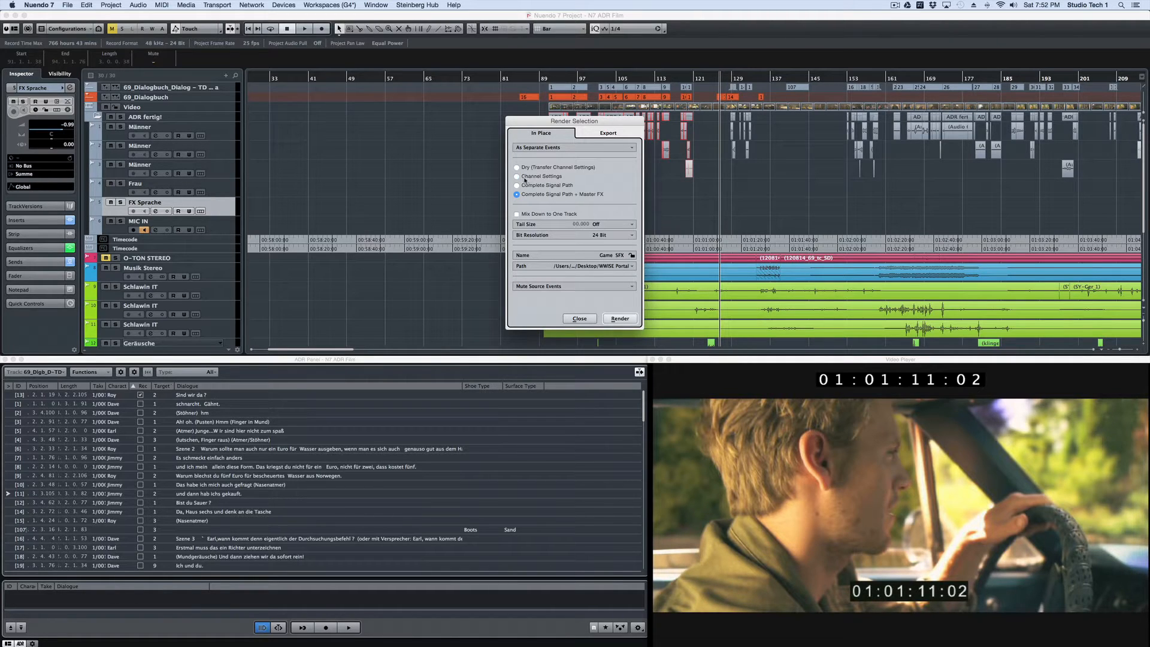
click(518, 176)
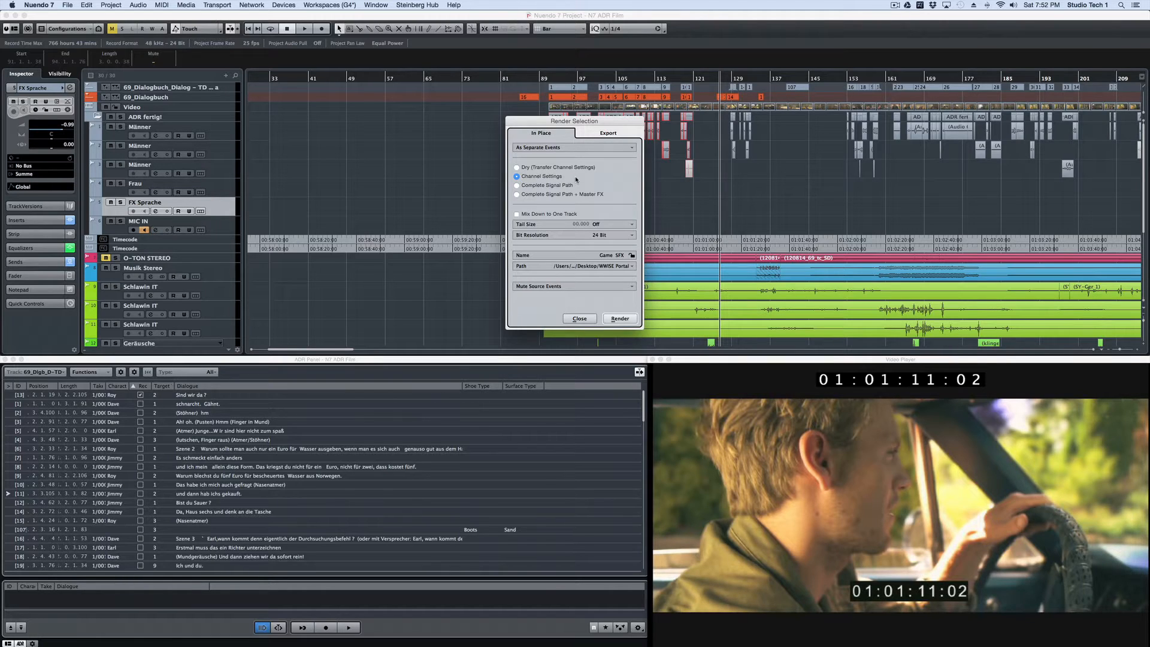
mouse_move(610, 181)
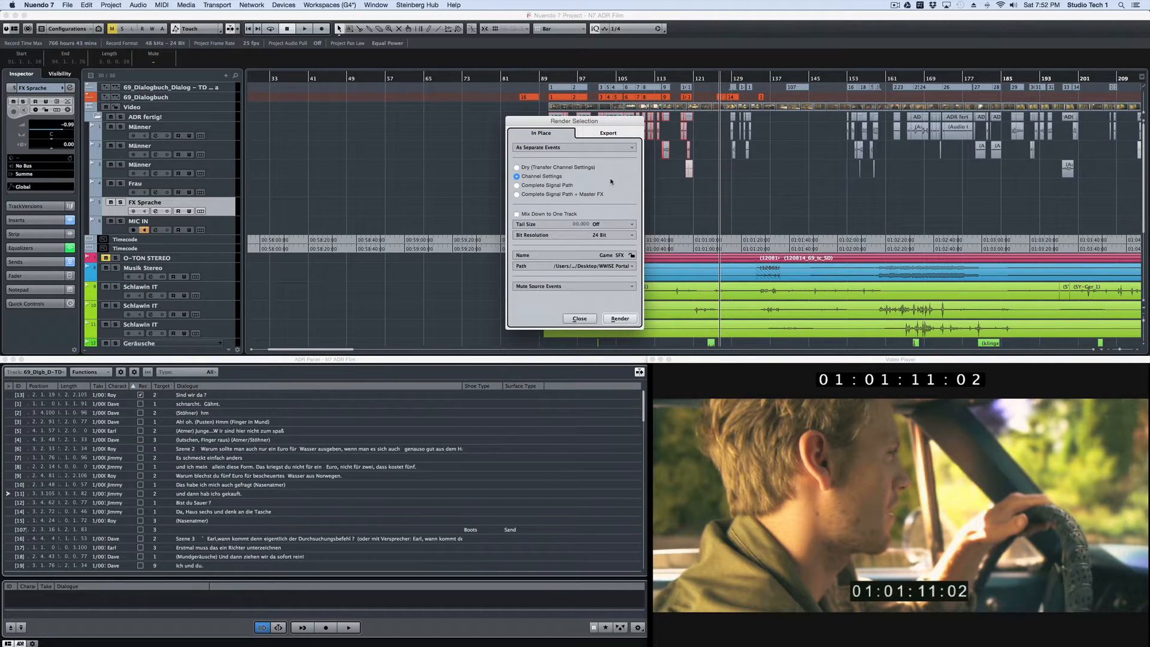
click(517, 167)
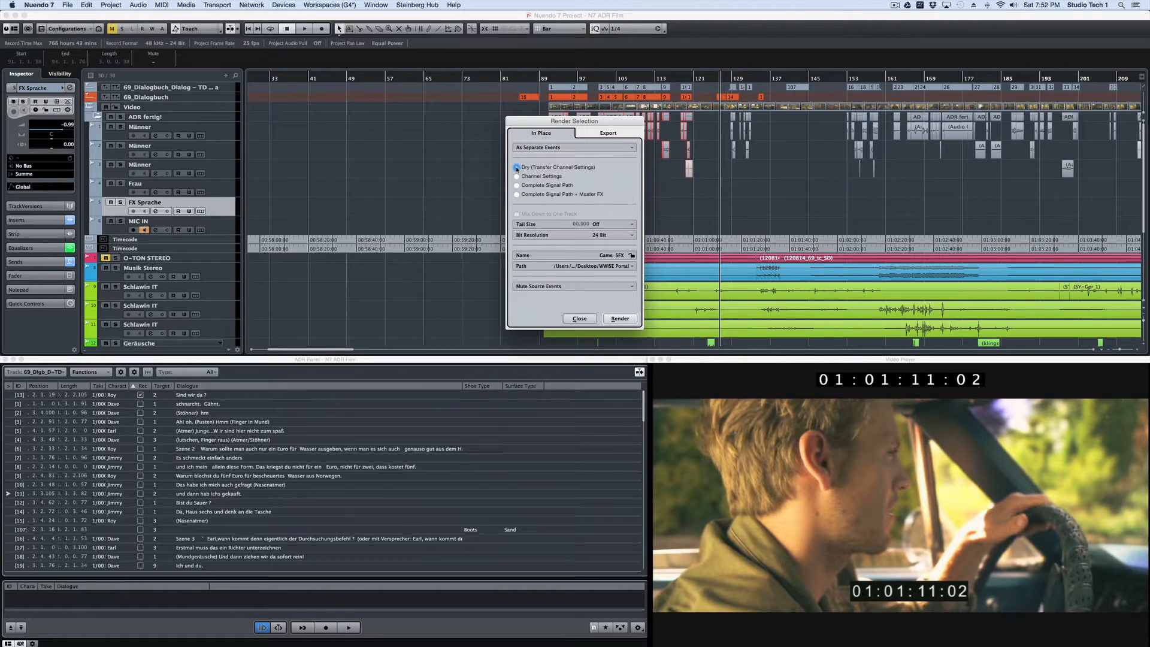
click(516, 168)
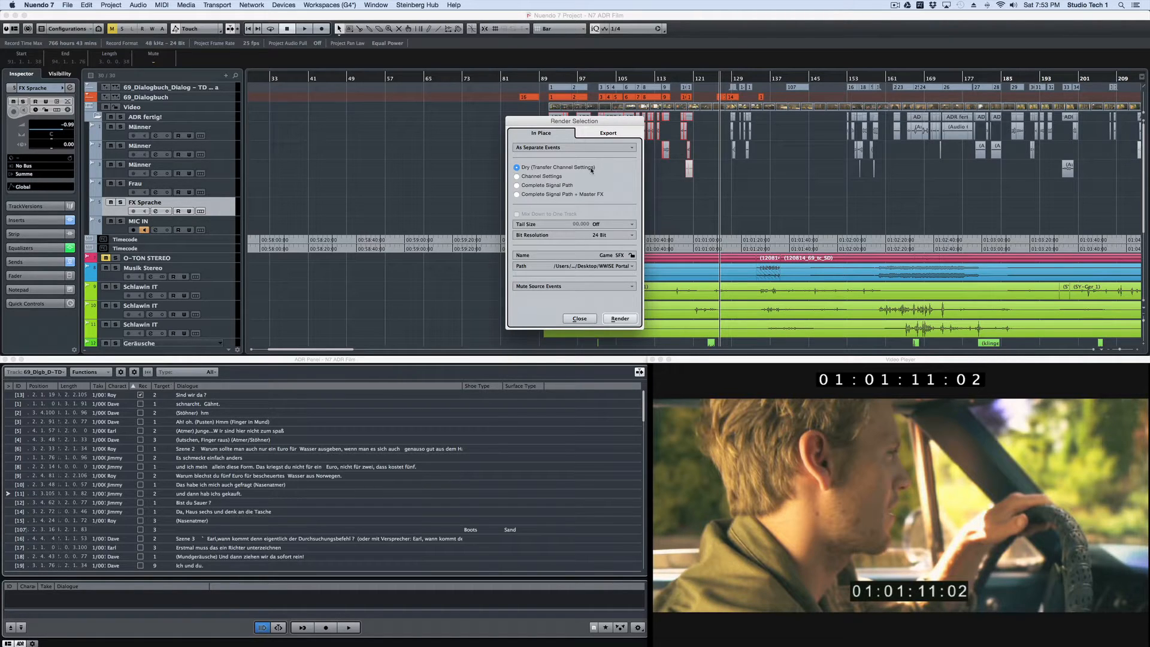
click(517, 177)
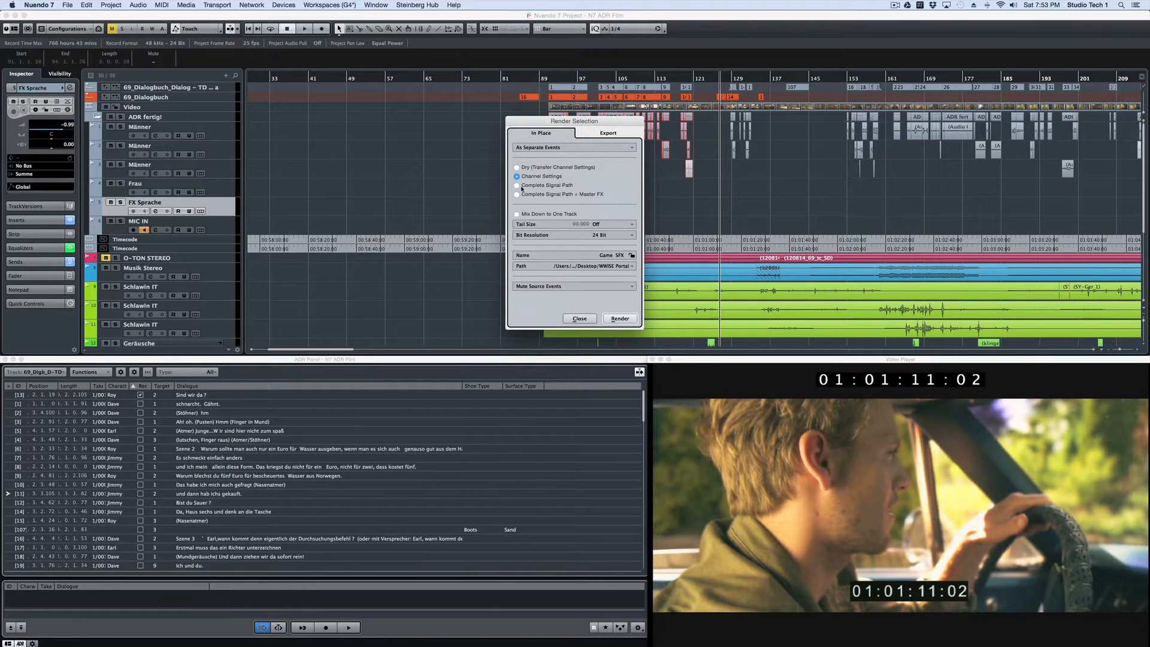
Step: Settle on Complete Signal Path + Master FX as separate events, reviewing bit resolution and tail size
click(517, 184)
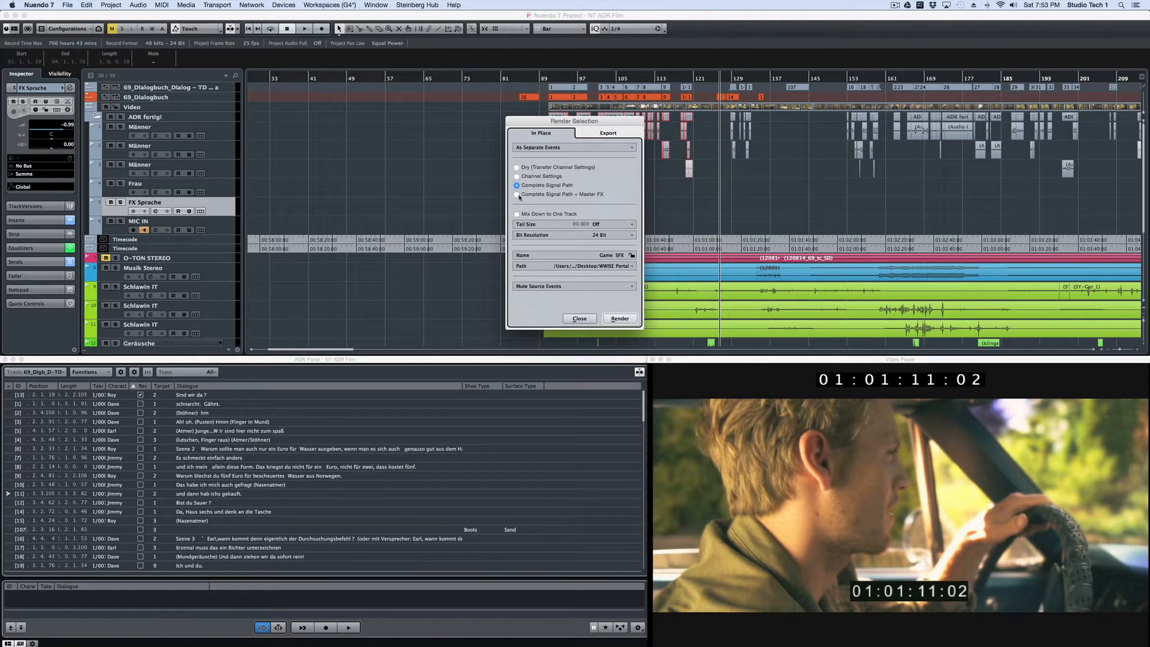
click(518, 194)
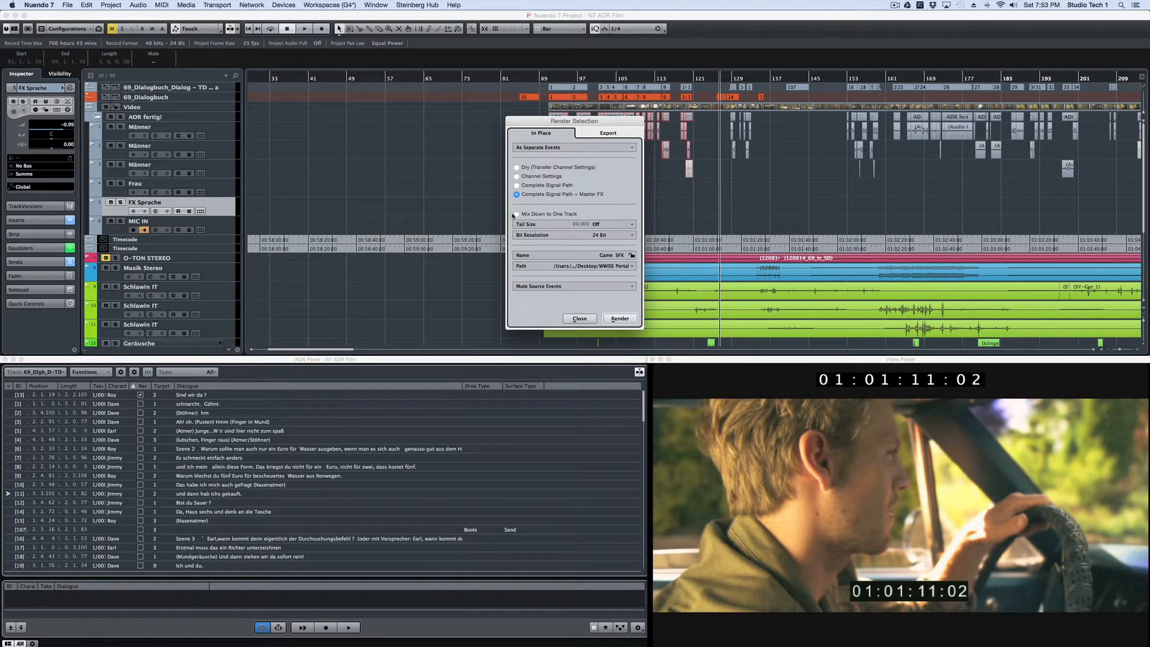
click(518, 214)
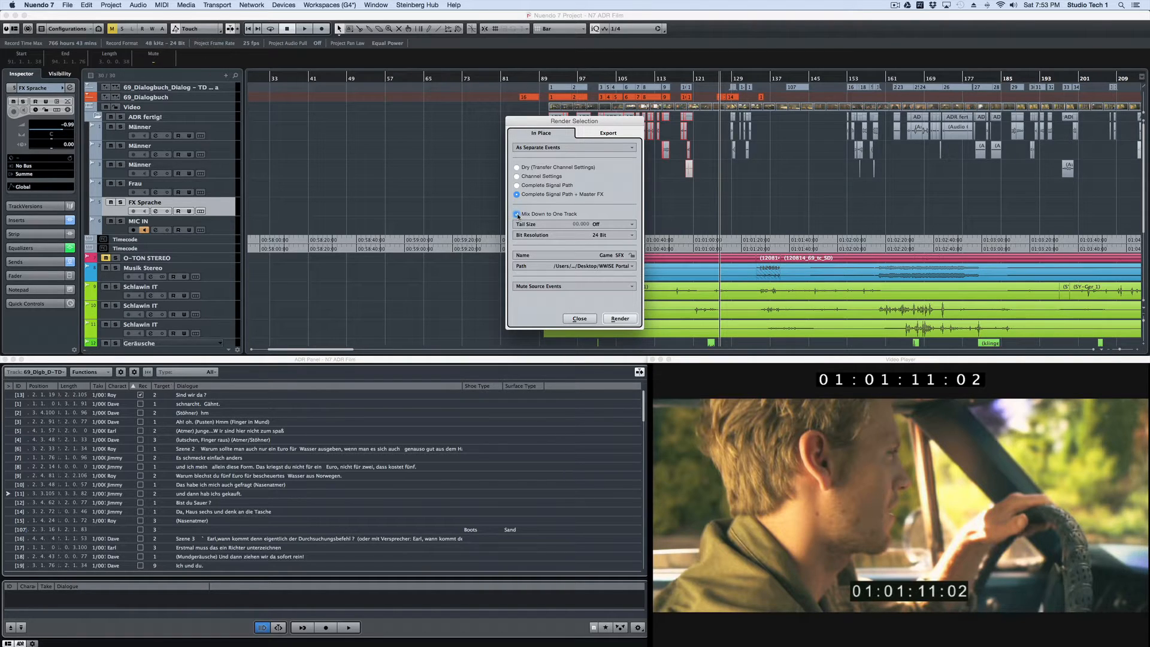
click(518, 214)
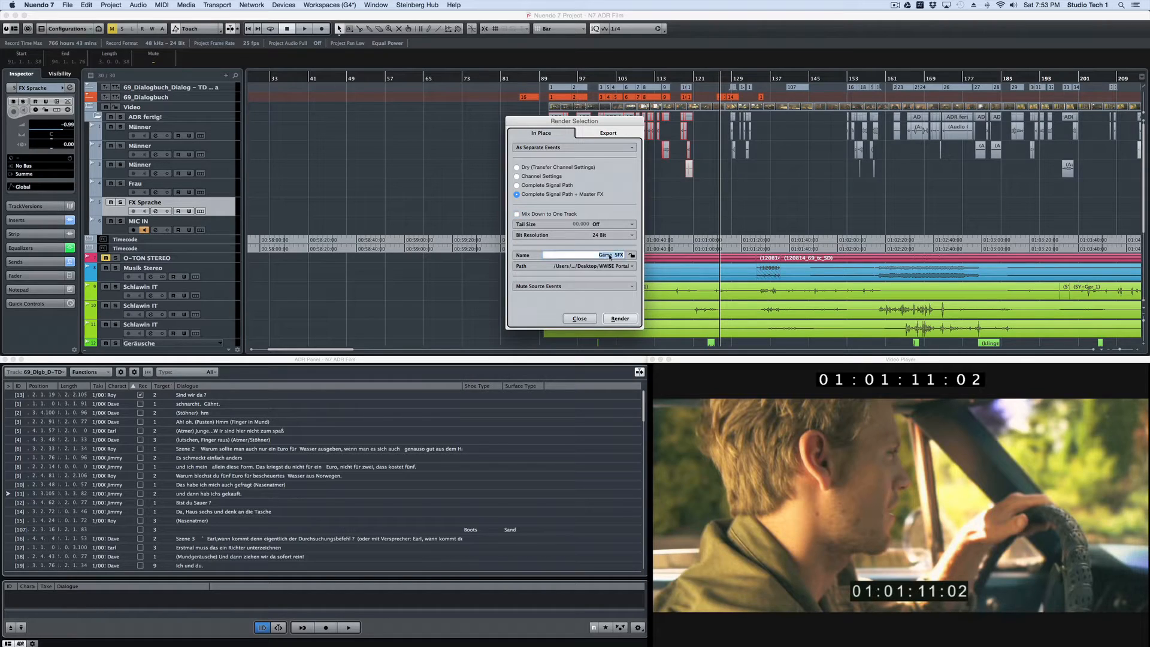
click(626, 235)
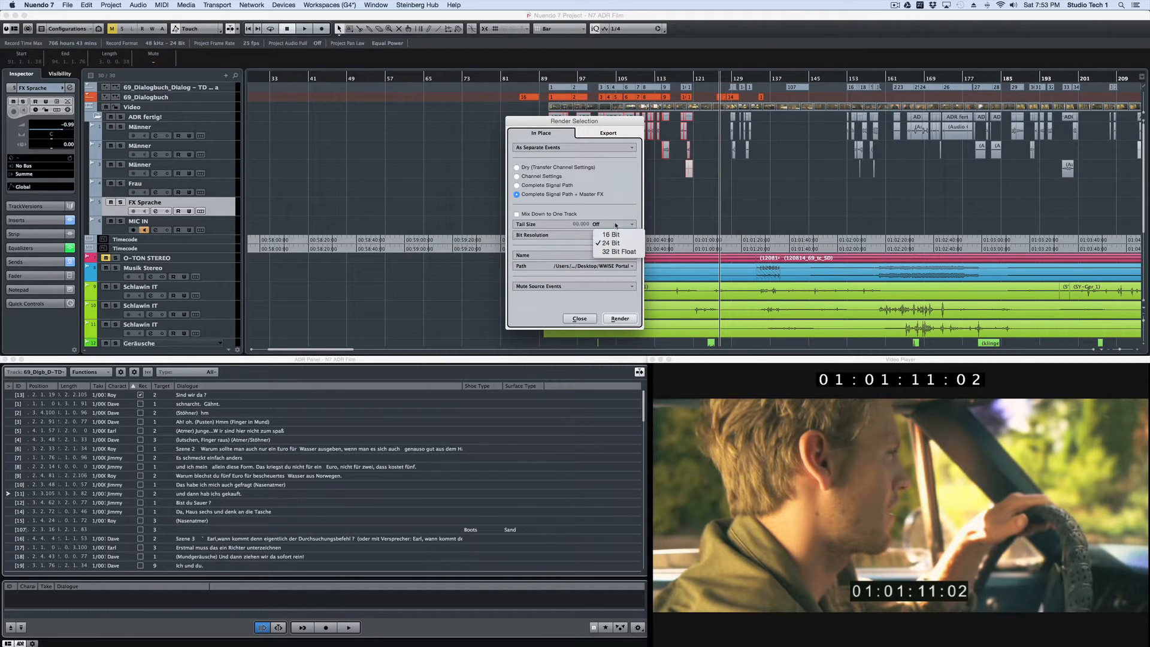
click(629, 224)
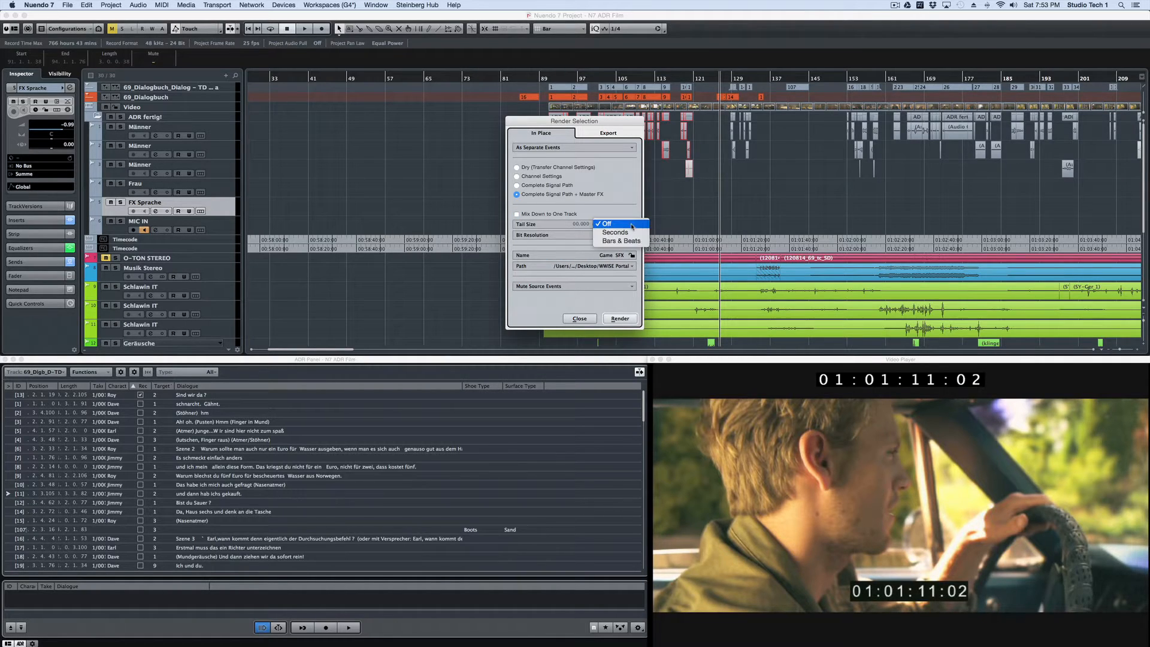
mouse_move(622, 241)
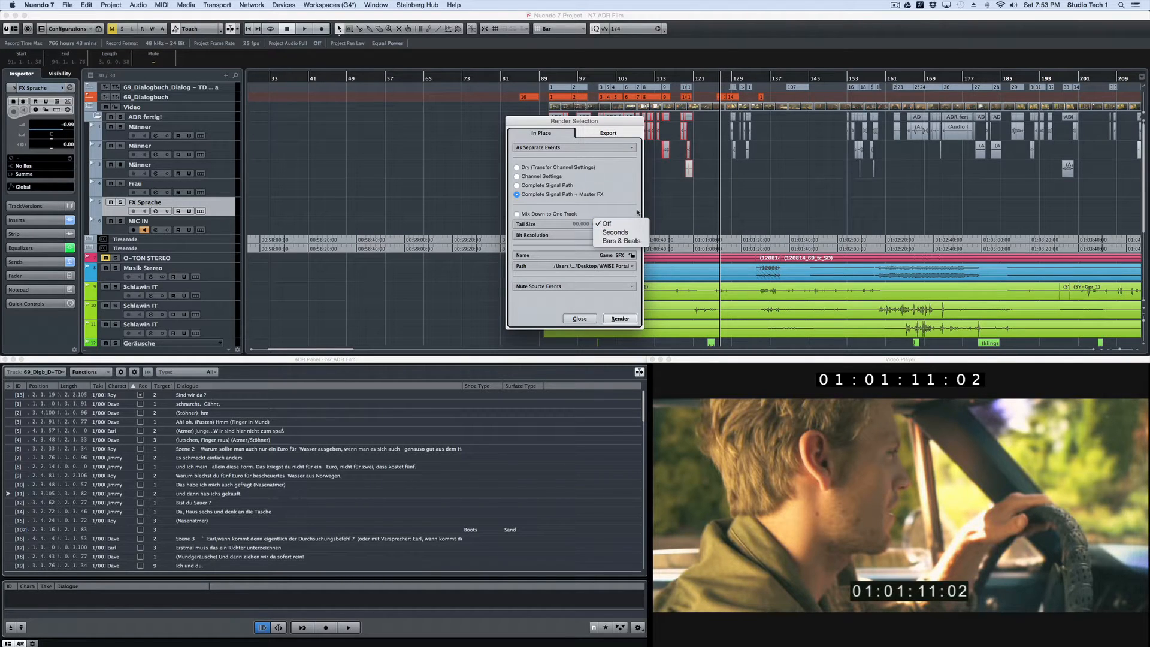
click(606, 223)
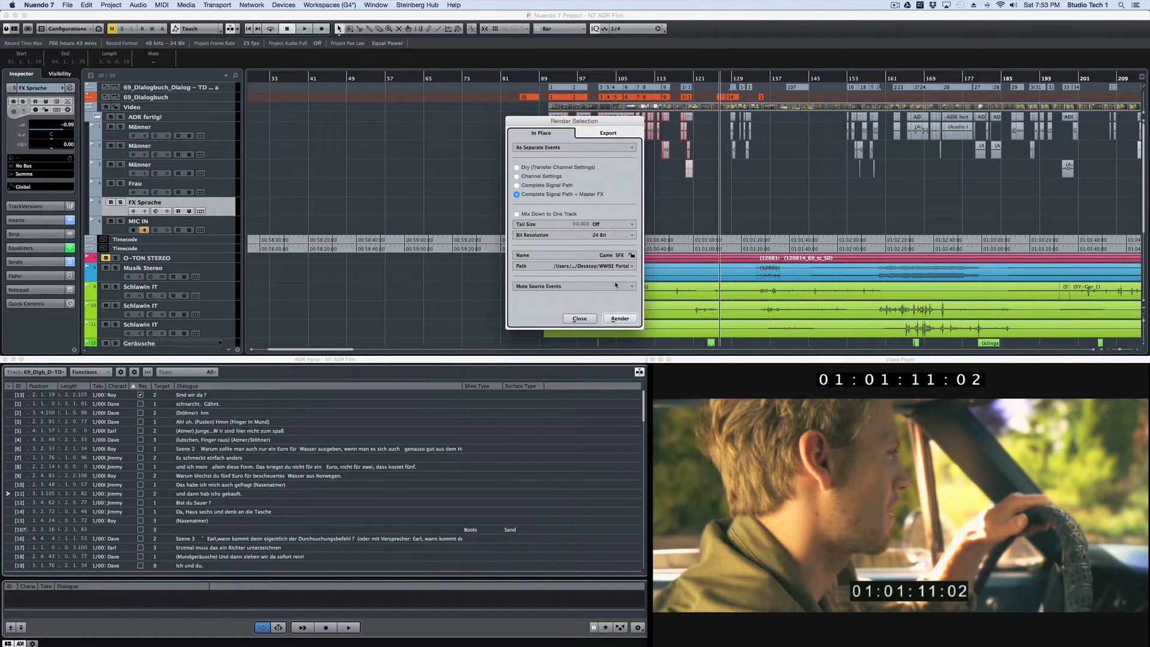
click(574, 287)
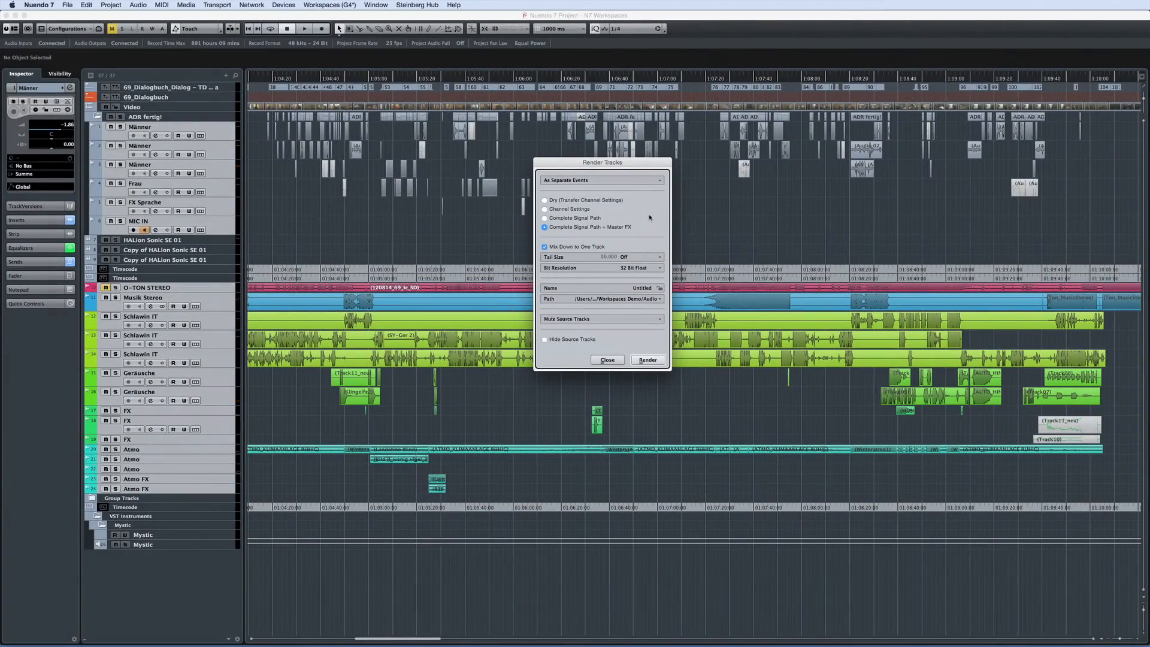
Step: Set track rendering to the complete signal path as separate events and check bit resolution
click(544, 218)
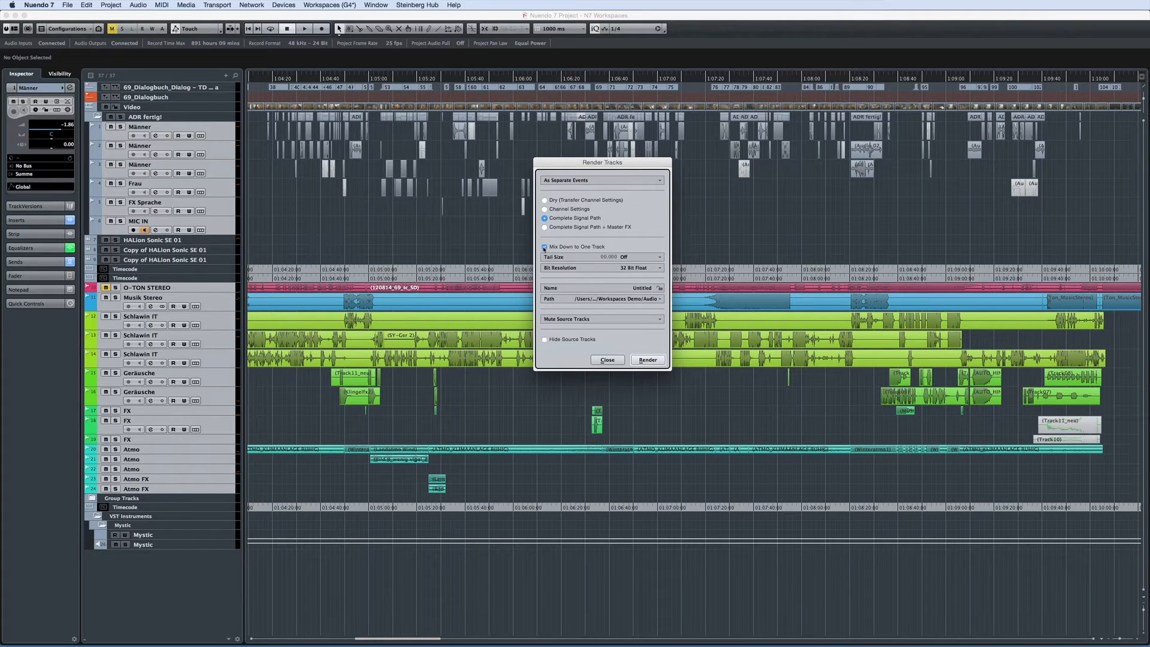
click(543, 246)
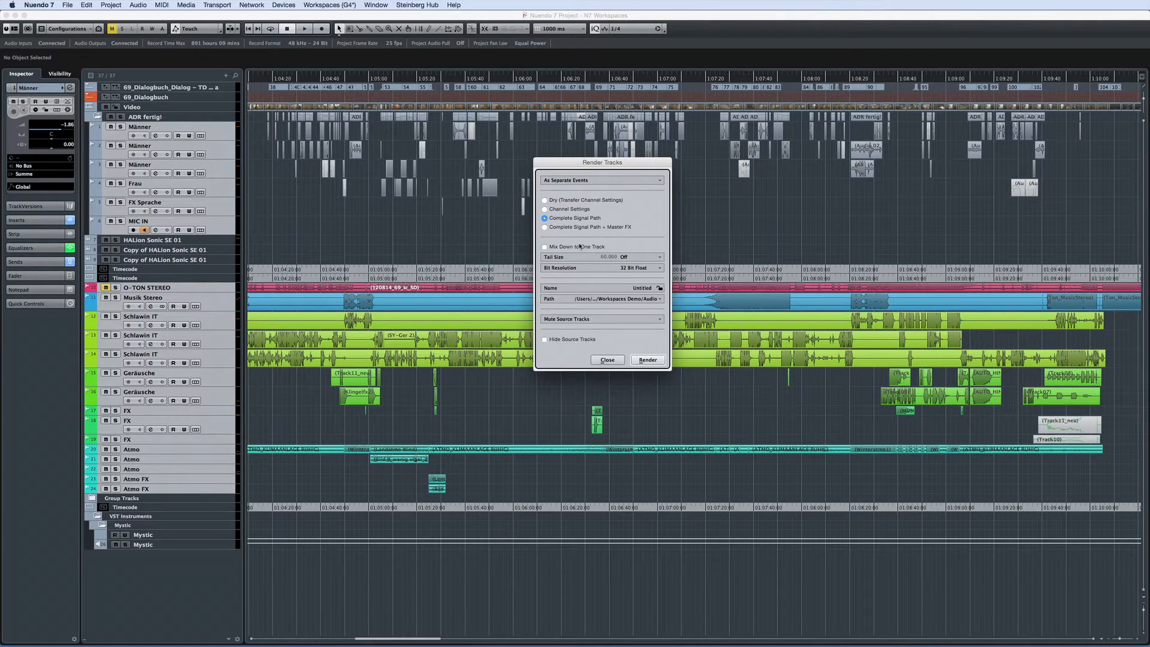
click(638, 267)
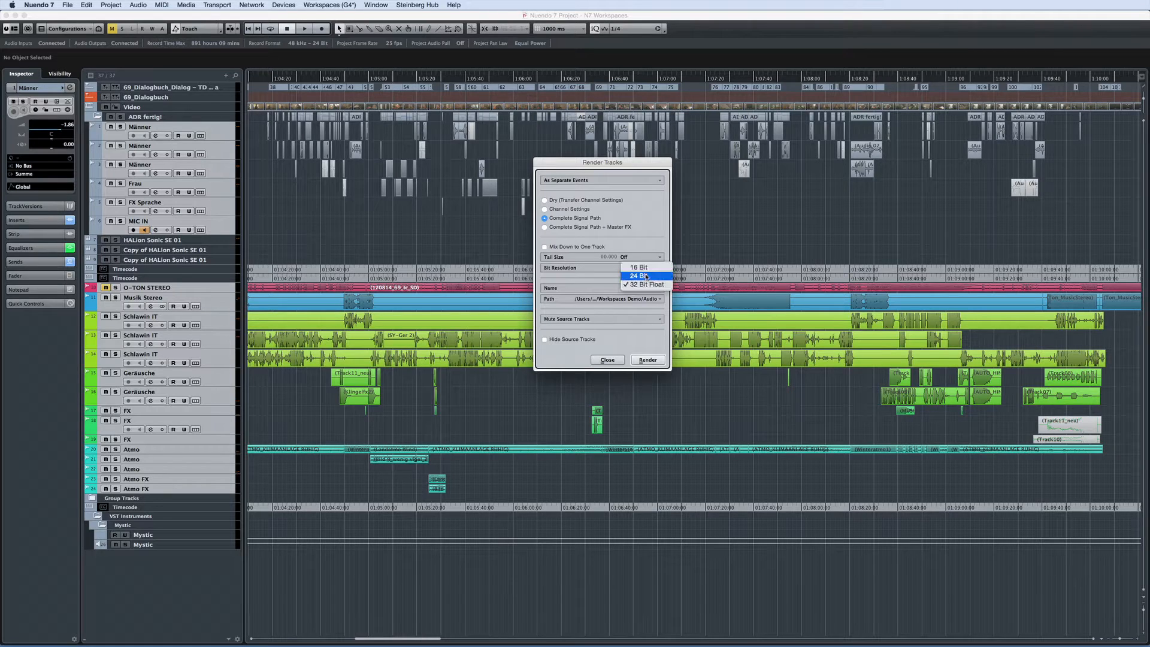
click(636, 276)
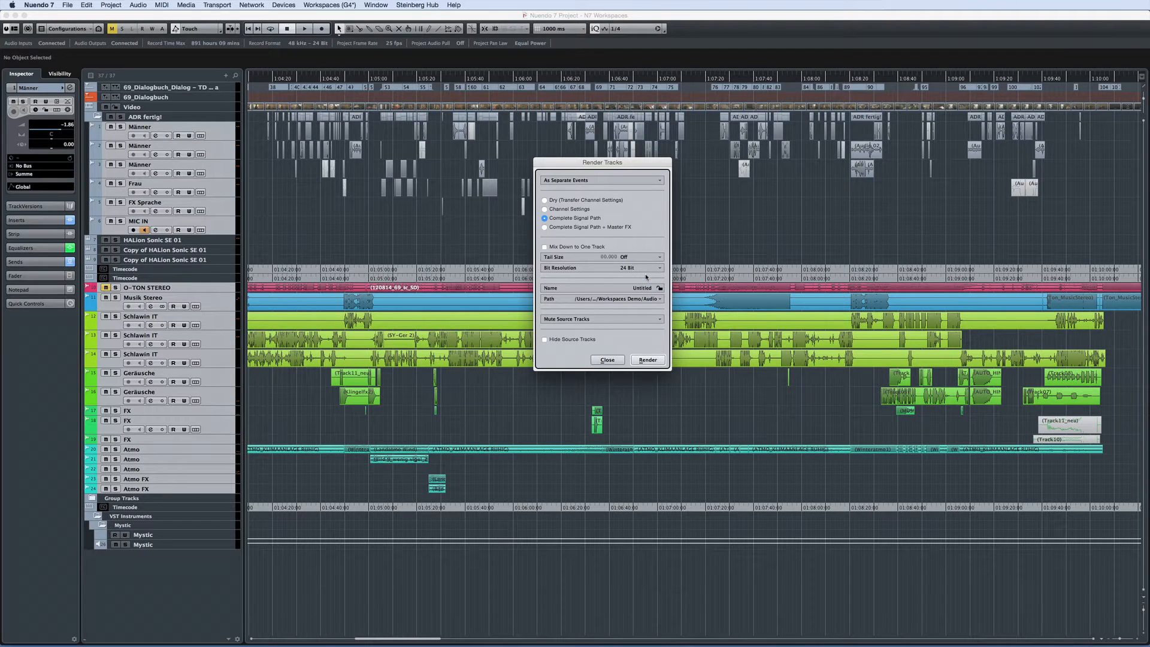
Step: Choose Mute Source Tracks for handling the source tracks after rendering and confirm
click(601, 318)
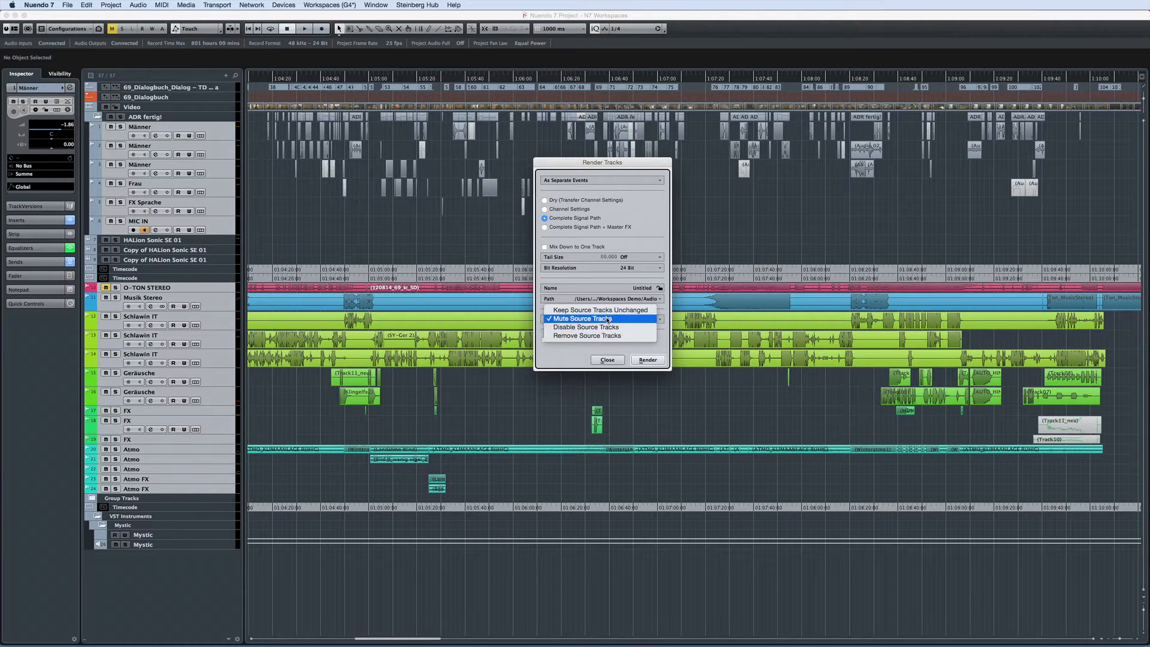
click(582, 318)
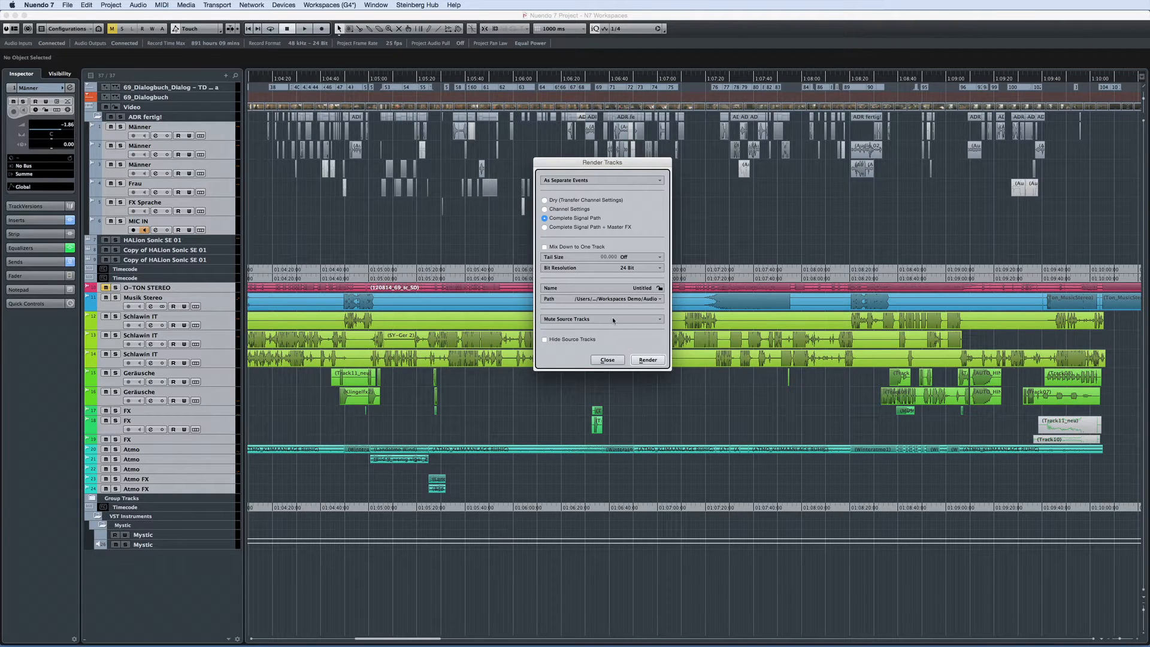
click(606, 359)
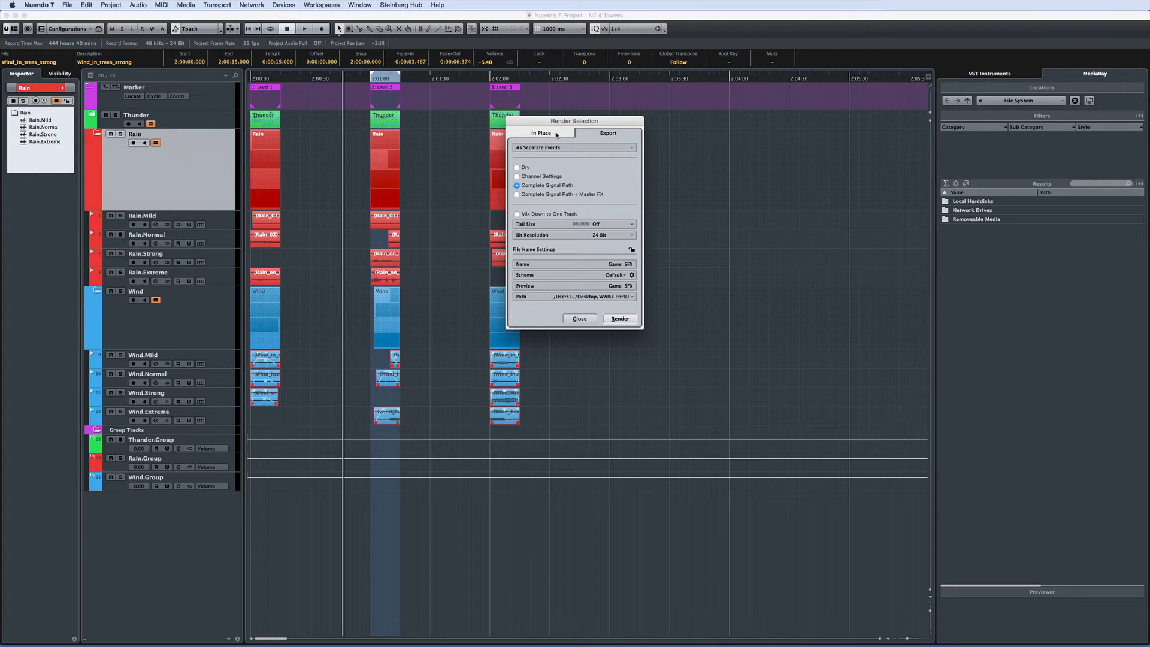
Step: Review the events-mode and tail-size choices, leaving As Separate Events with tail Off
click(574, 148)
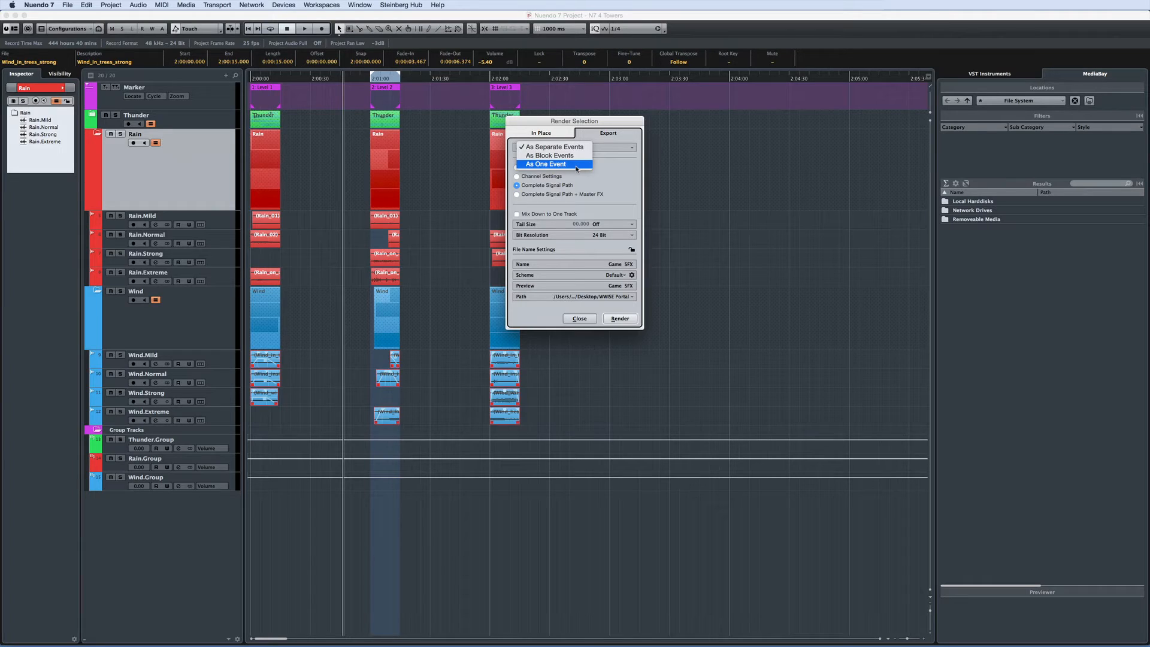
click(554, 146)
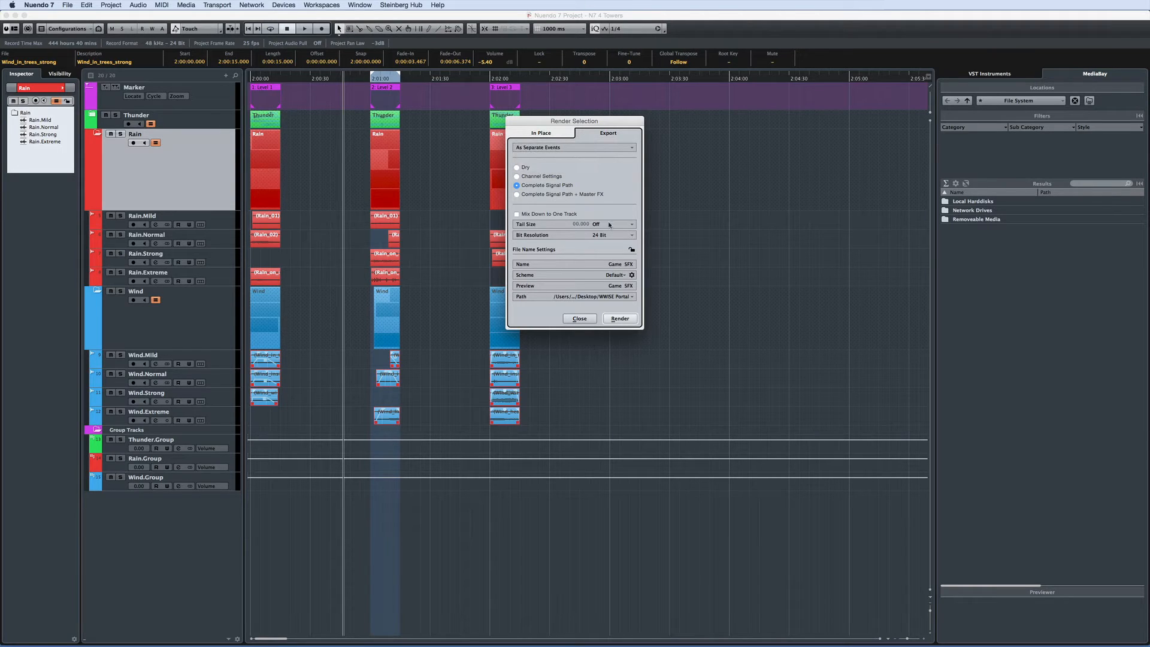
click(629, 224)
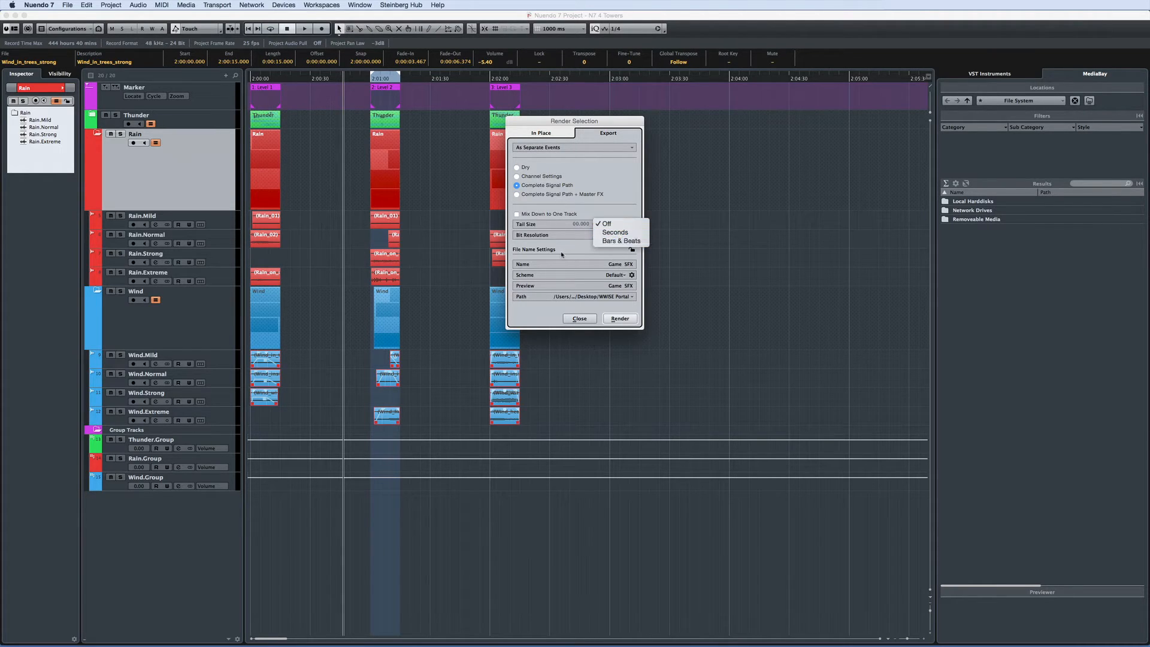
click(606, 224)
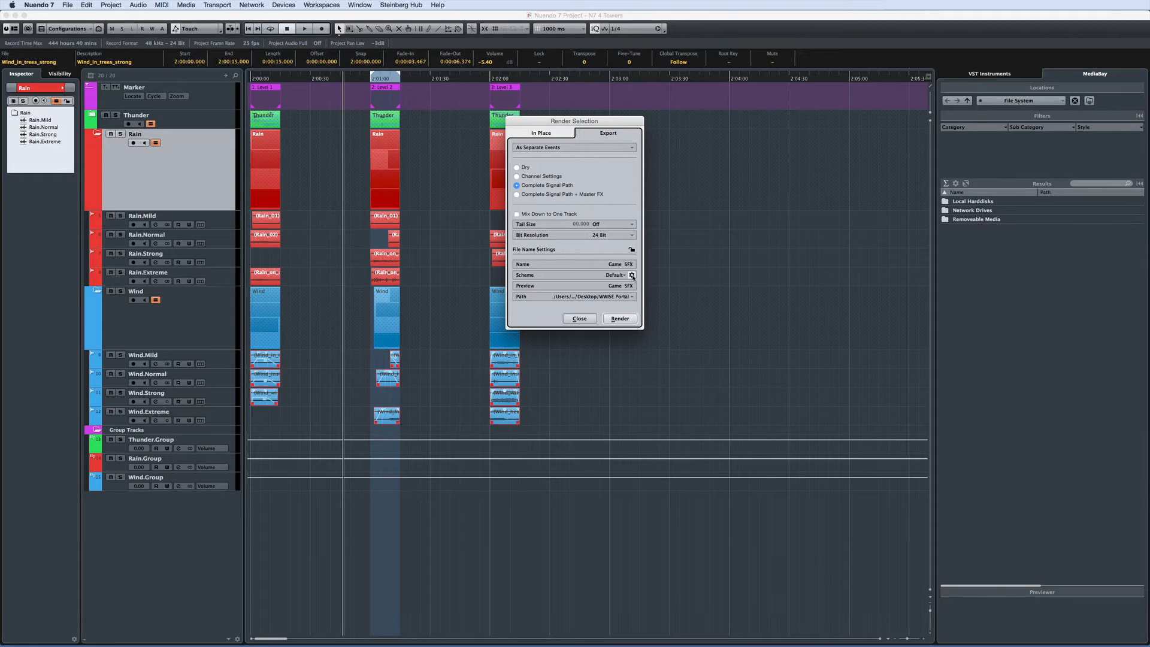
Step: Add Folder Path to the file naming pattern and select the Custom naming scheme
click(631, 275)
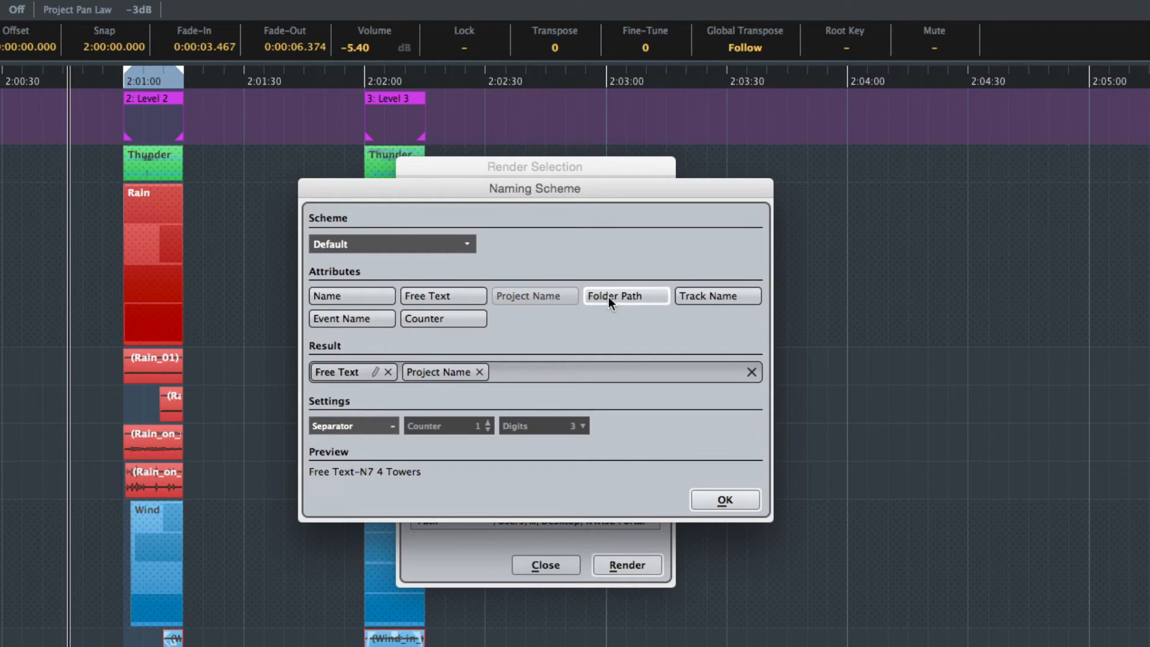
click(624, 296)
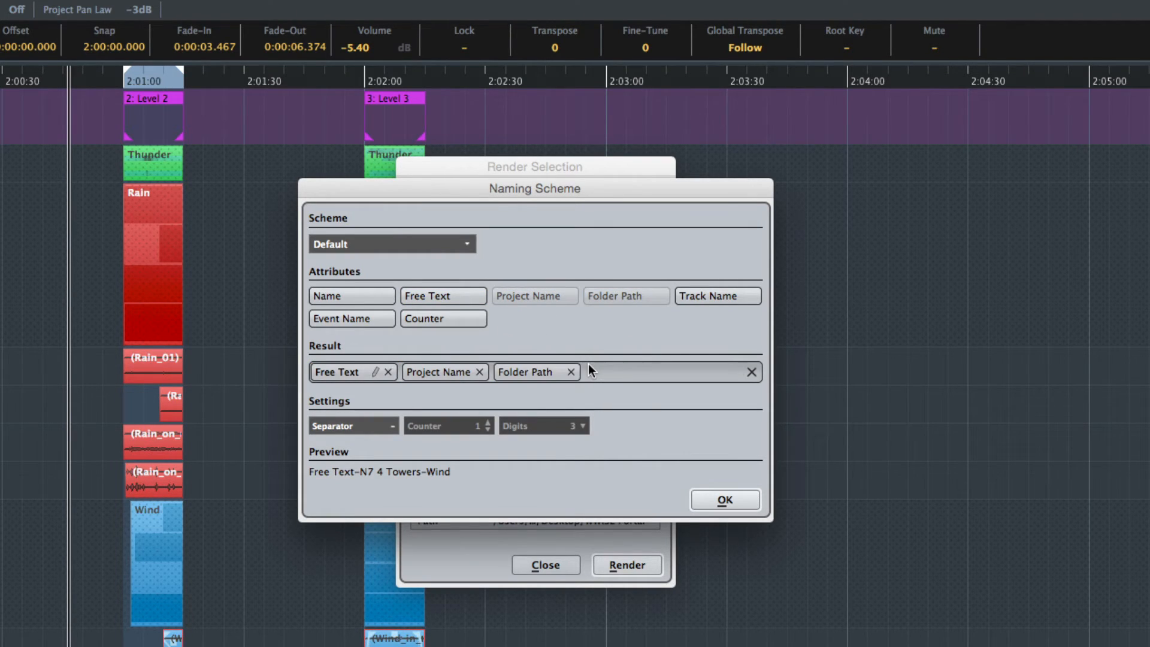
mouse_move(326, 488)
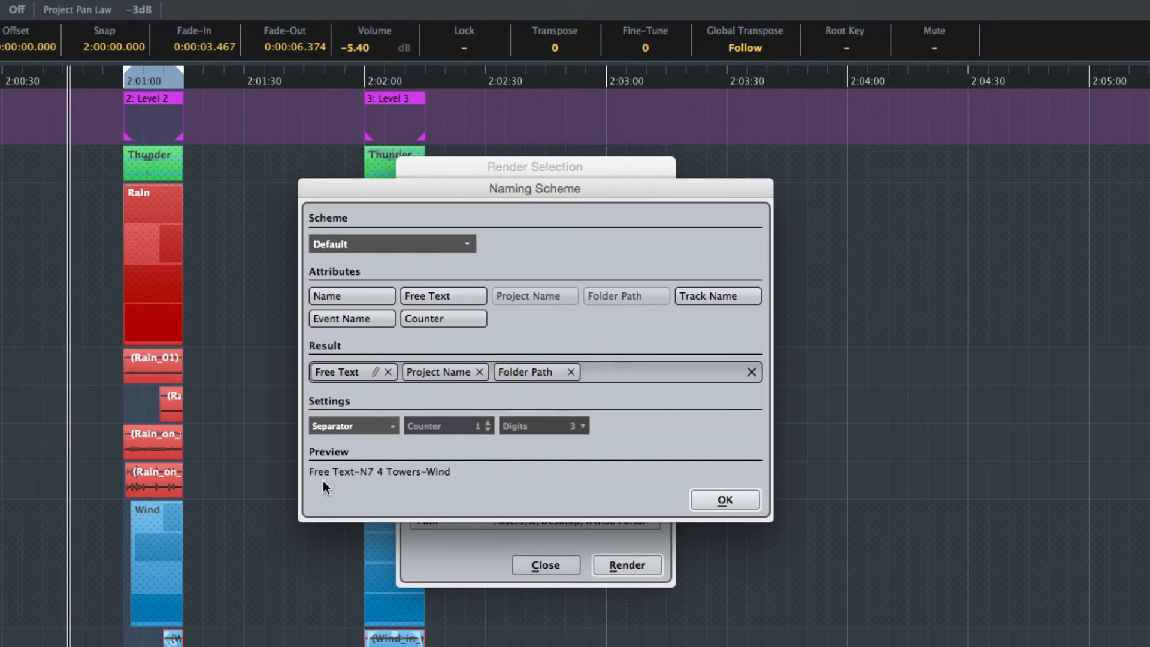
mouse_move(443, 484)
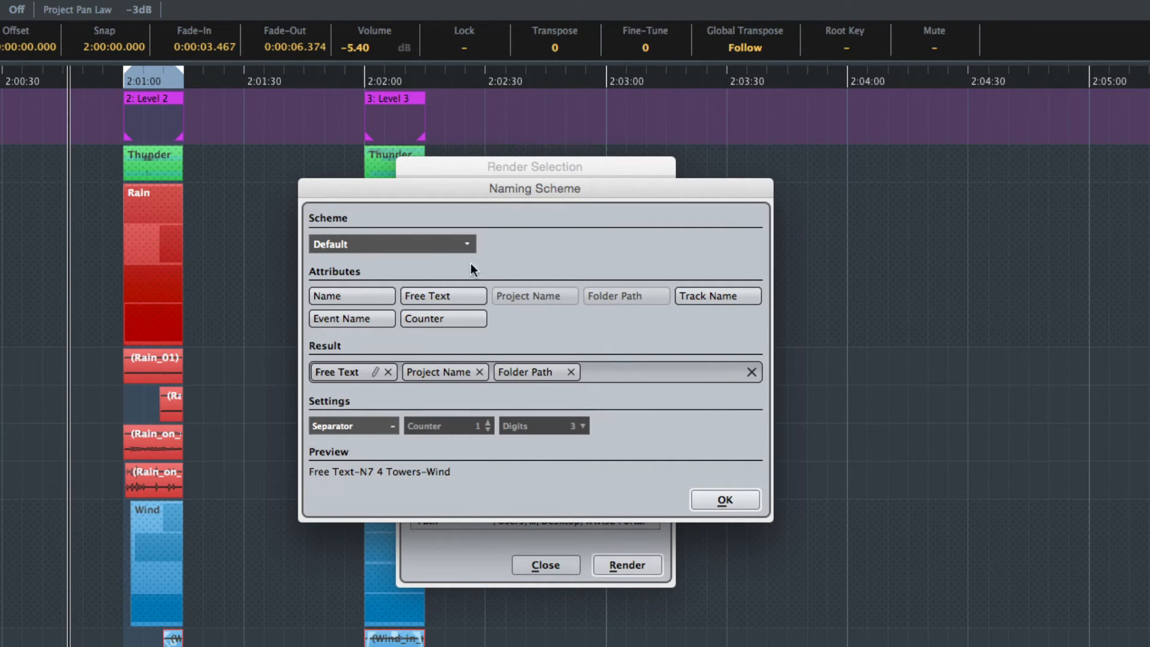
click(392, 243)
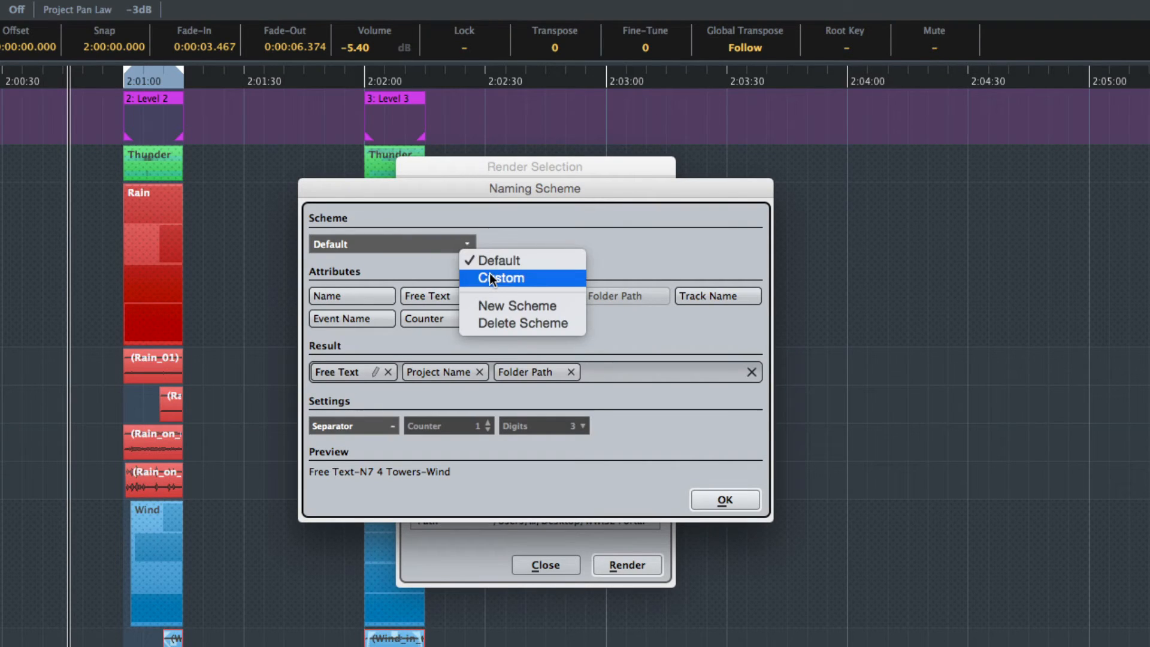
click(501, 277)
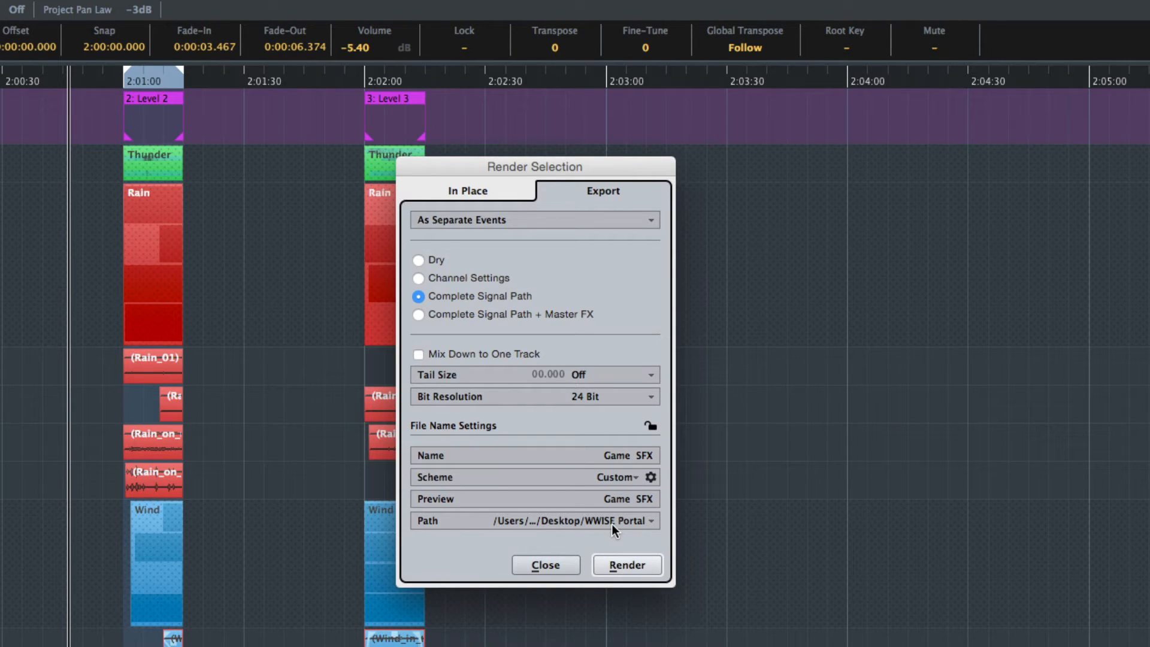
click(110, 5)
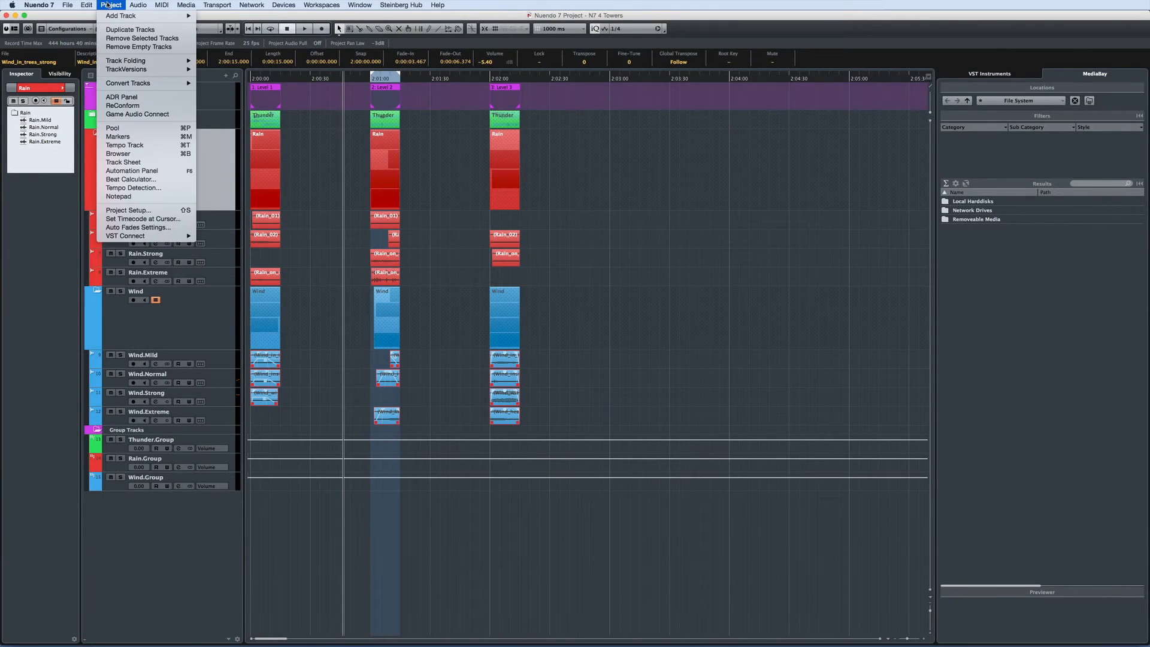
mouse_move(137, 114)
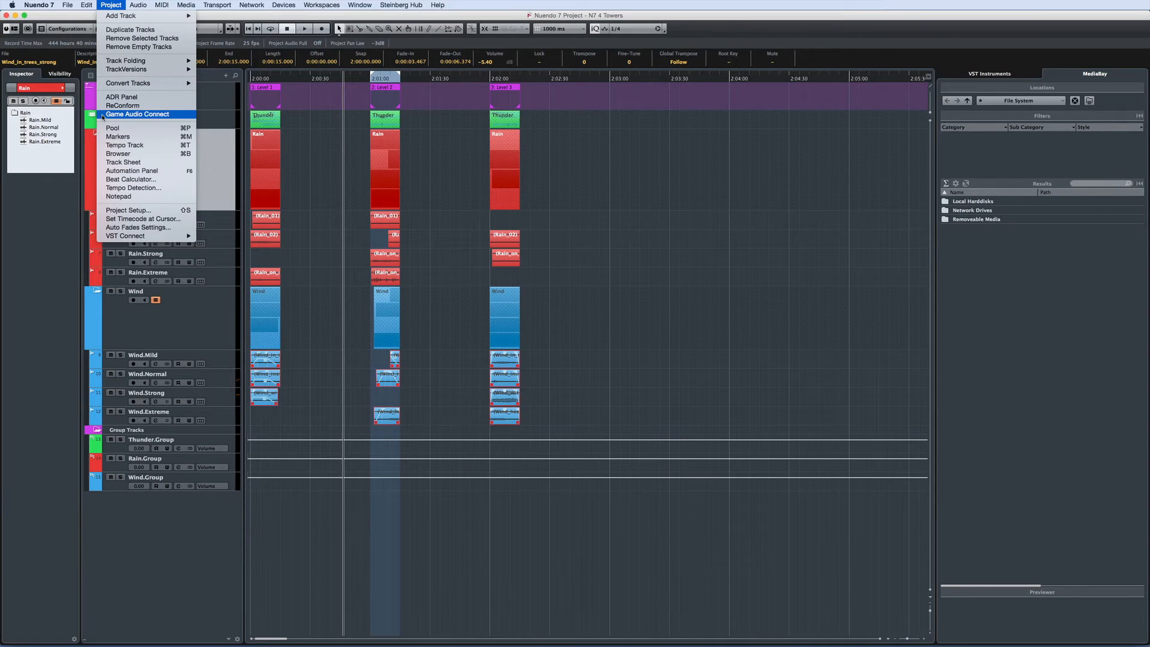
click(137, 113)
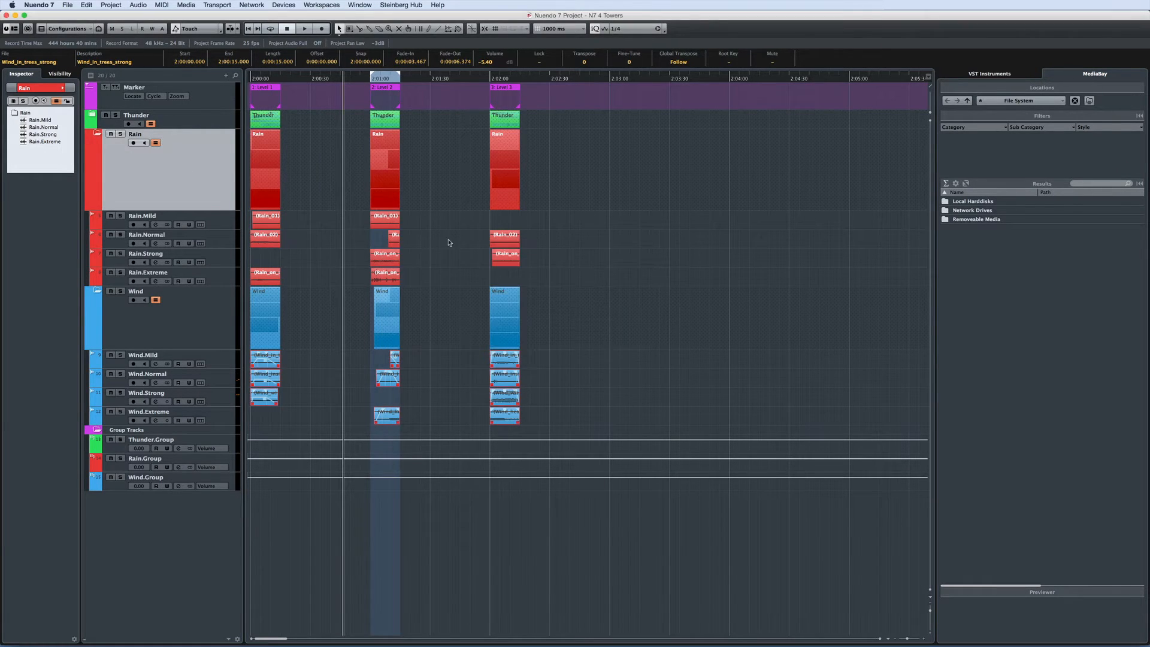
click(86, 5)
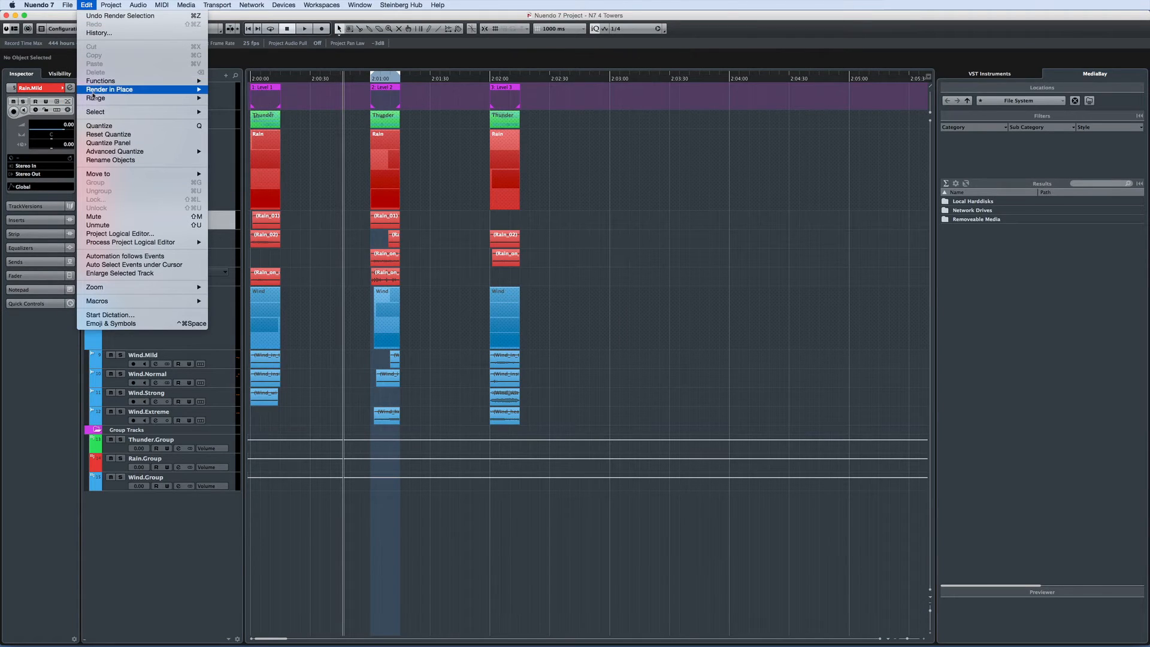
mouse_move(109, 89)
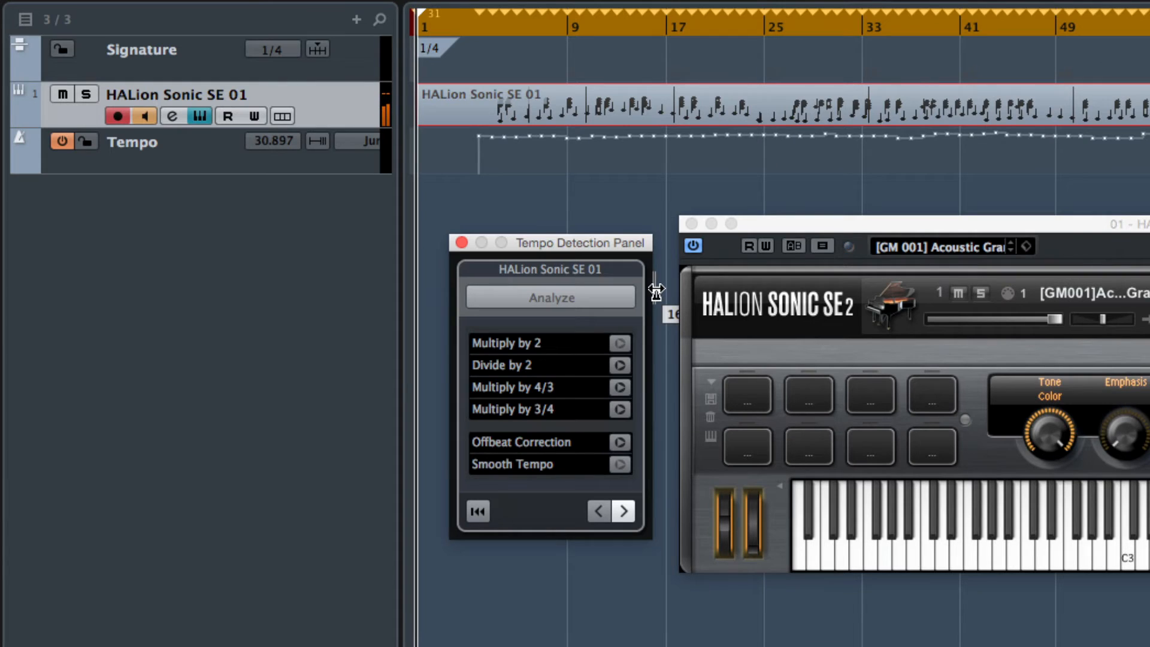
Step: Halve the tempo detected from the MIDI piano part with Divide by 2
click(620, 365)
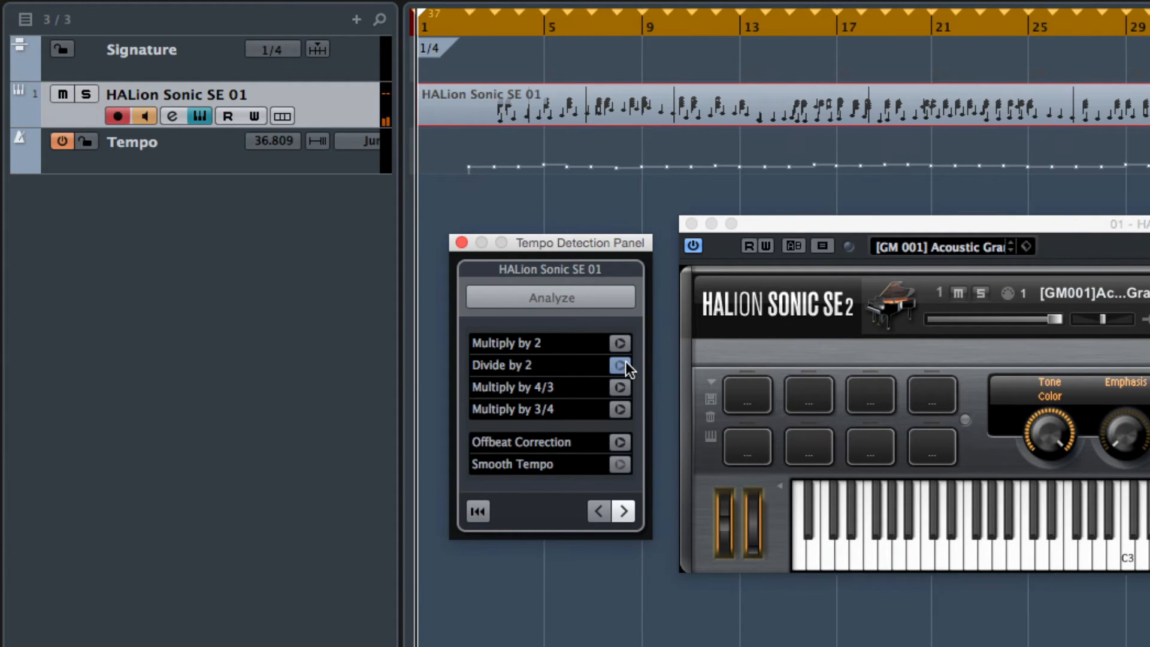
click(620, 365)
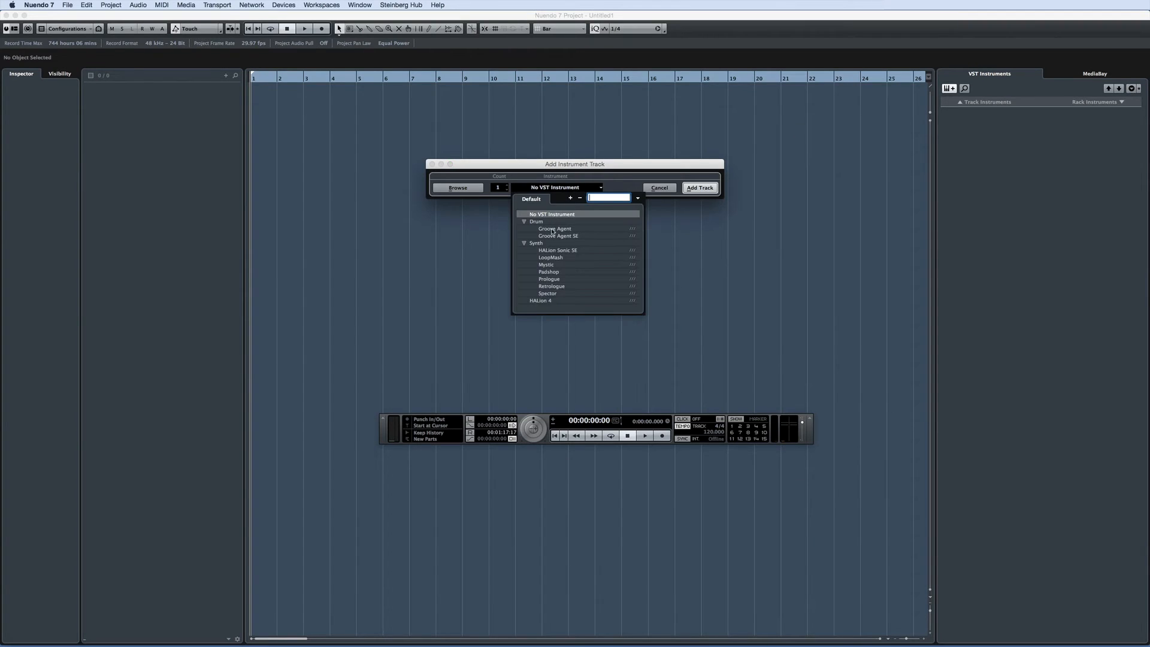
Step: Choose HALion Sonic SE for the new instrument track and record a MIDI part
click(557, 249)
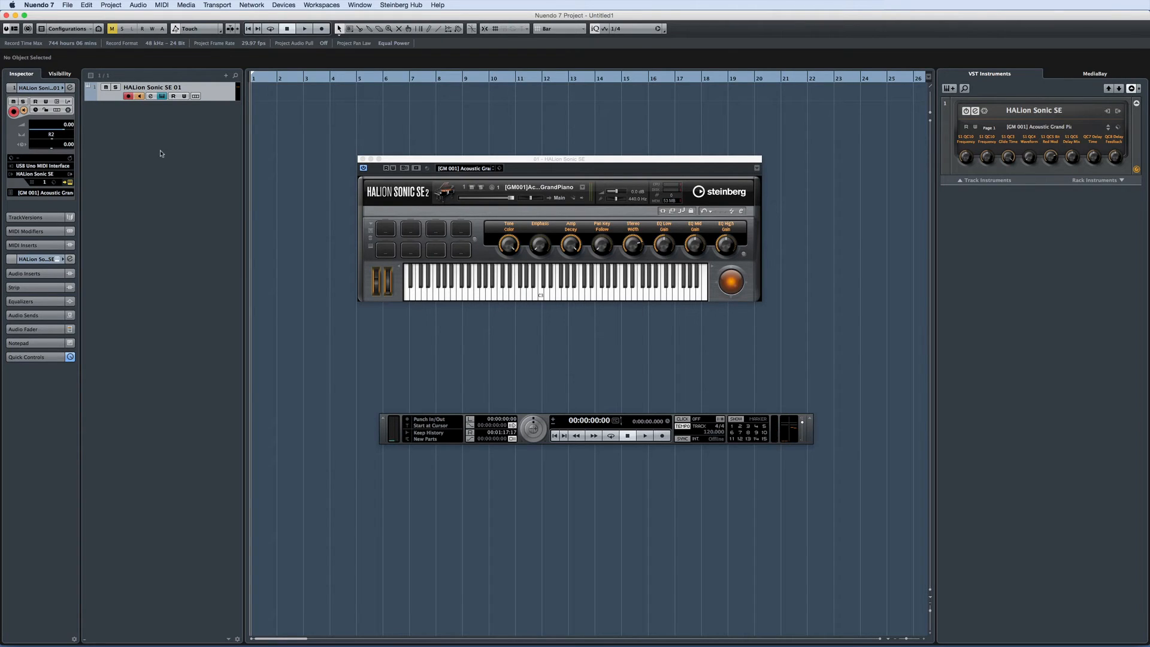
click(303, 27)
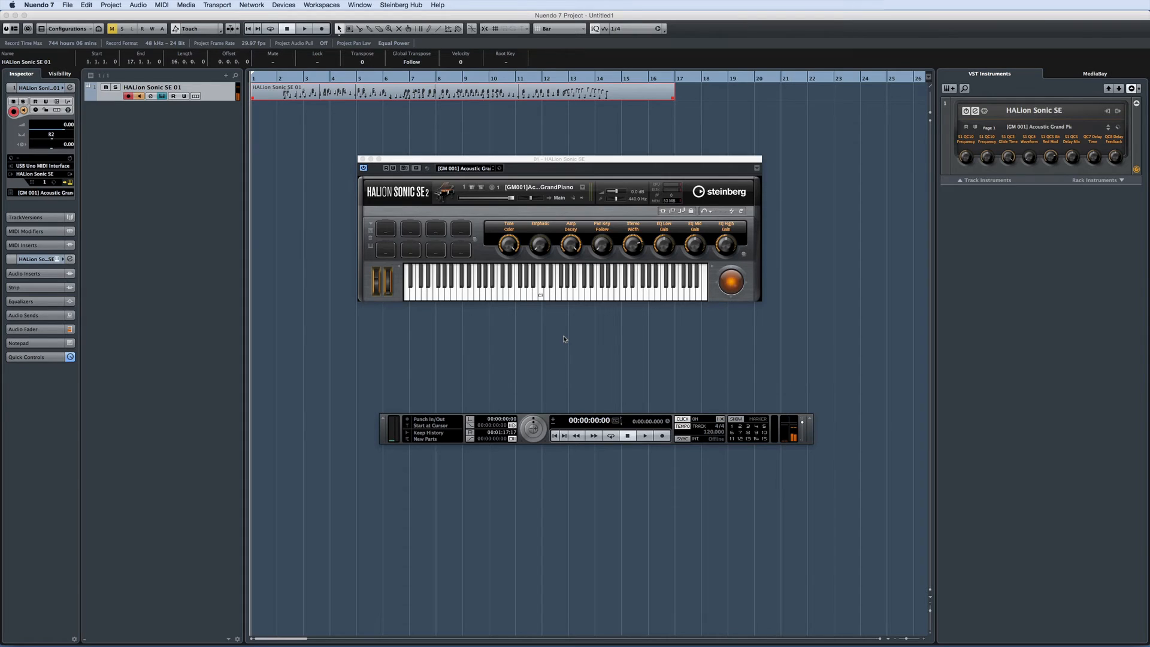
Step: Run Project > Tempo Detection and analyze the recorded piano MIDI part
click(110, 5)
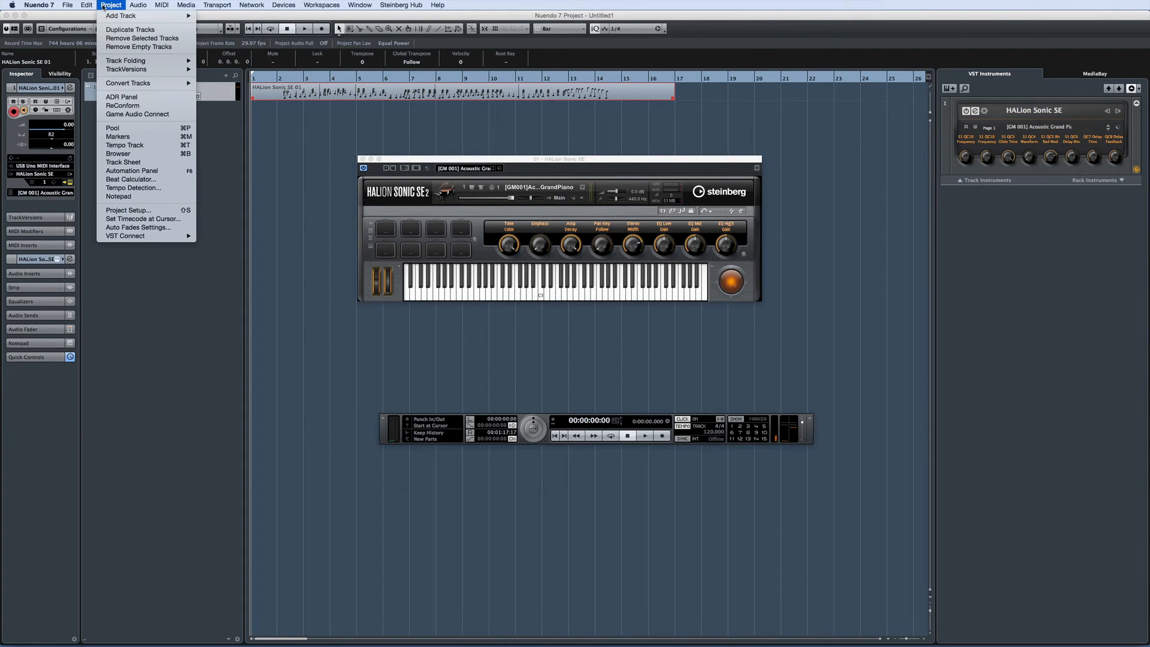
mouse_move(117, 153)
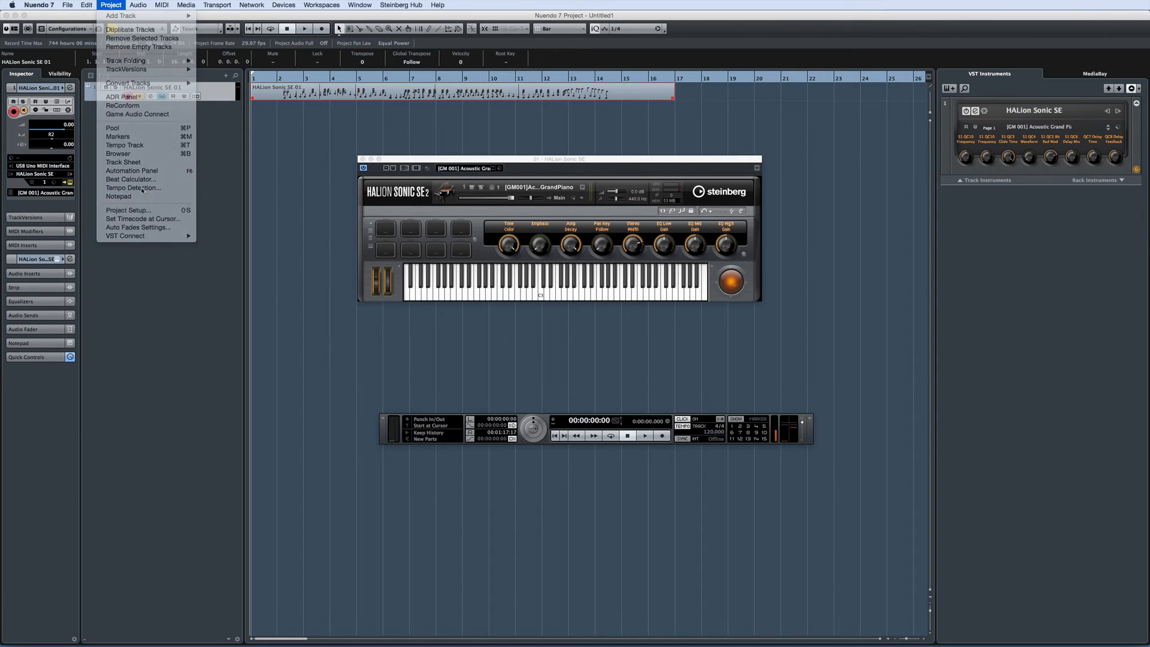
click(133, 188)
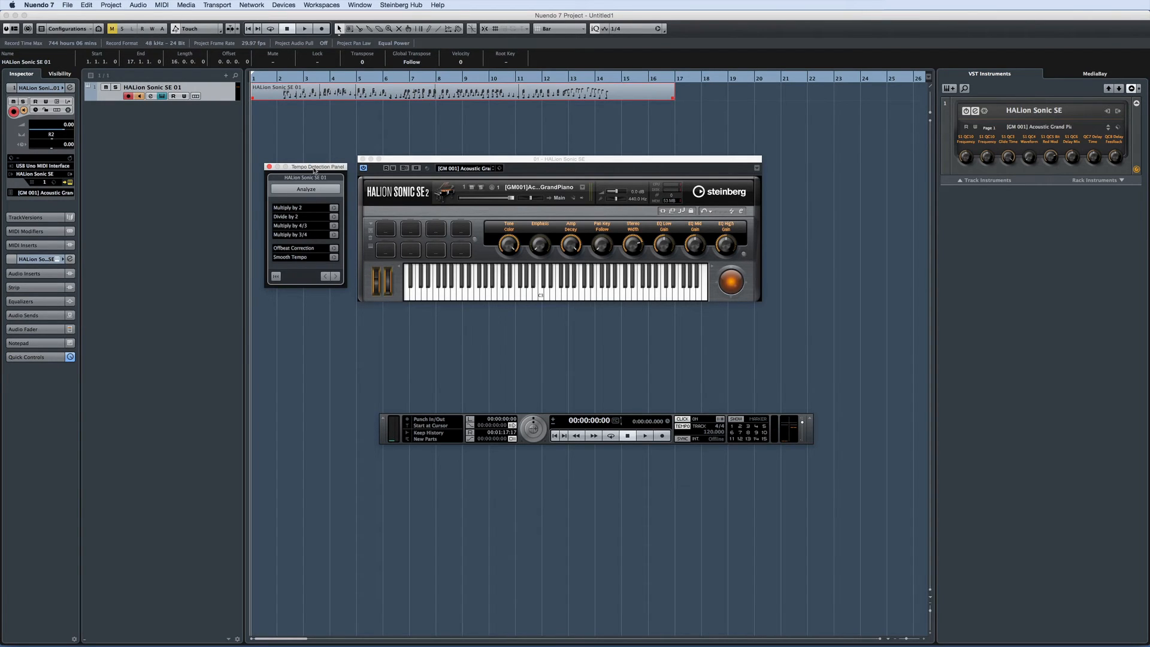
click(305, 188)
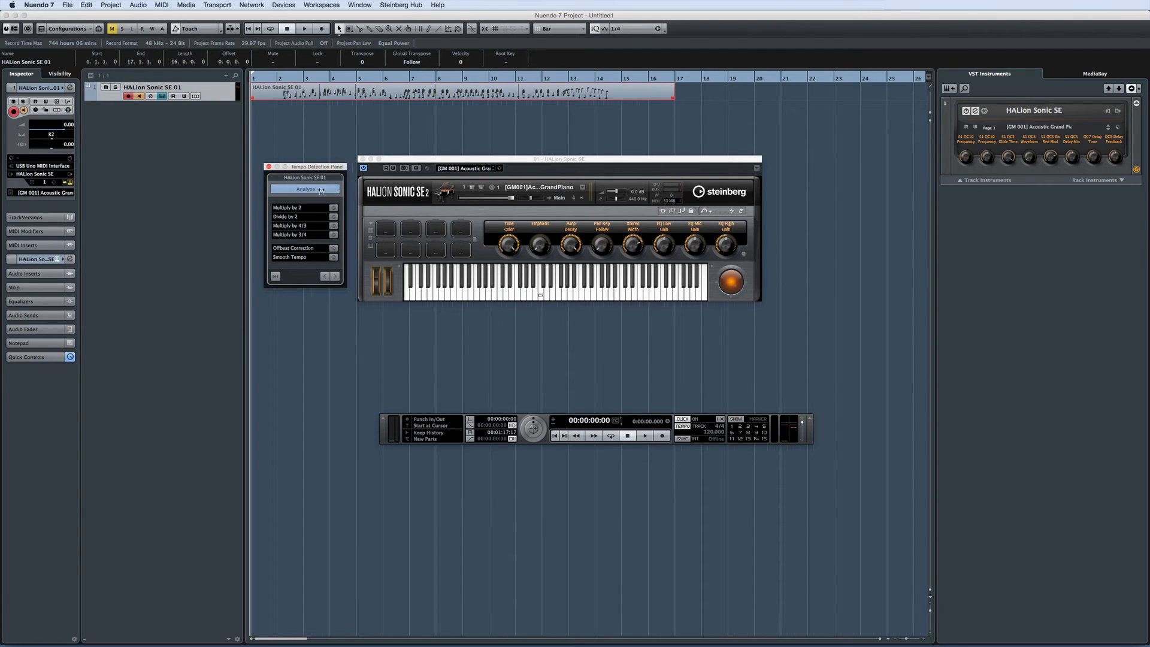
click(303, 188)
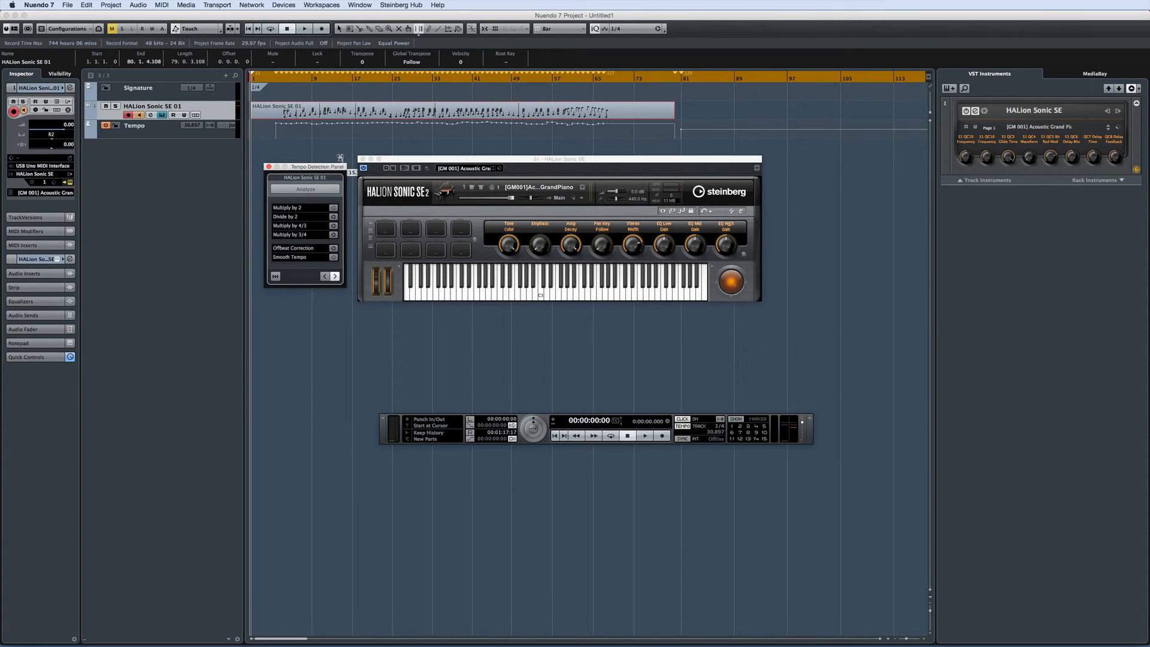
mouse_move(285, 91)
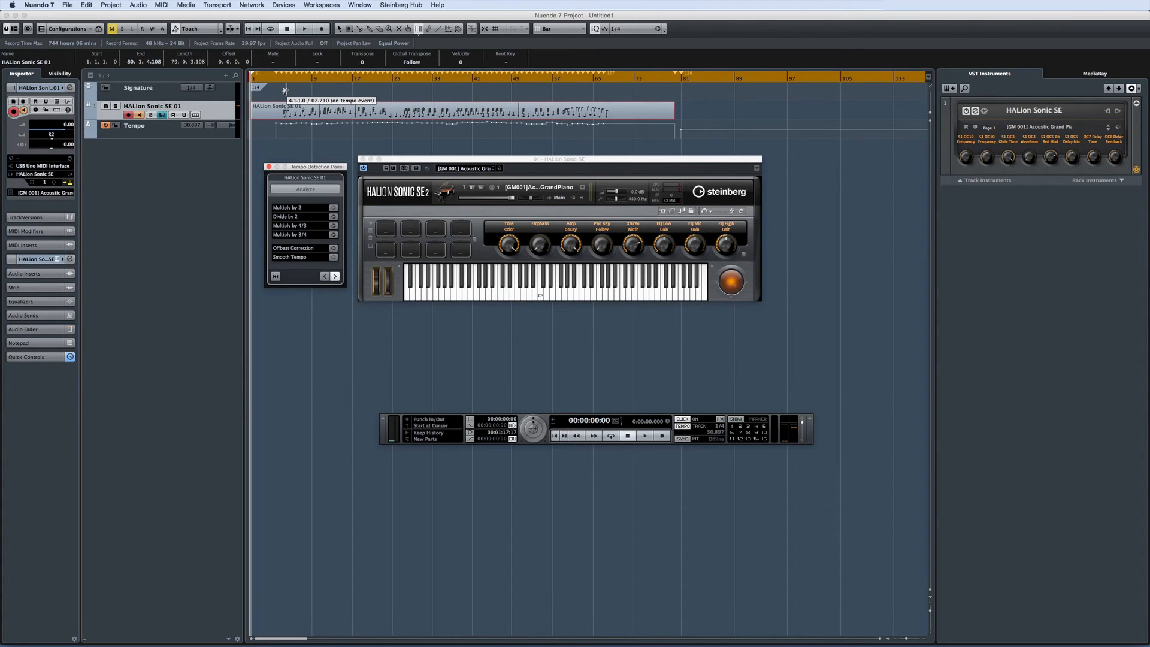
Step: Play back the project to check it follows the newly created tempo track
click(303, 27)
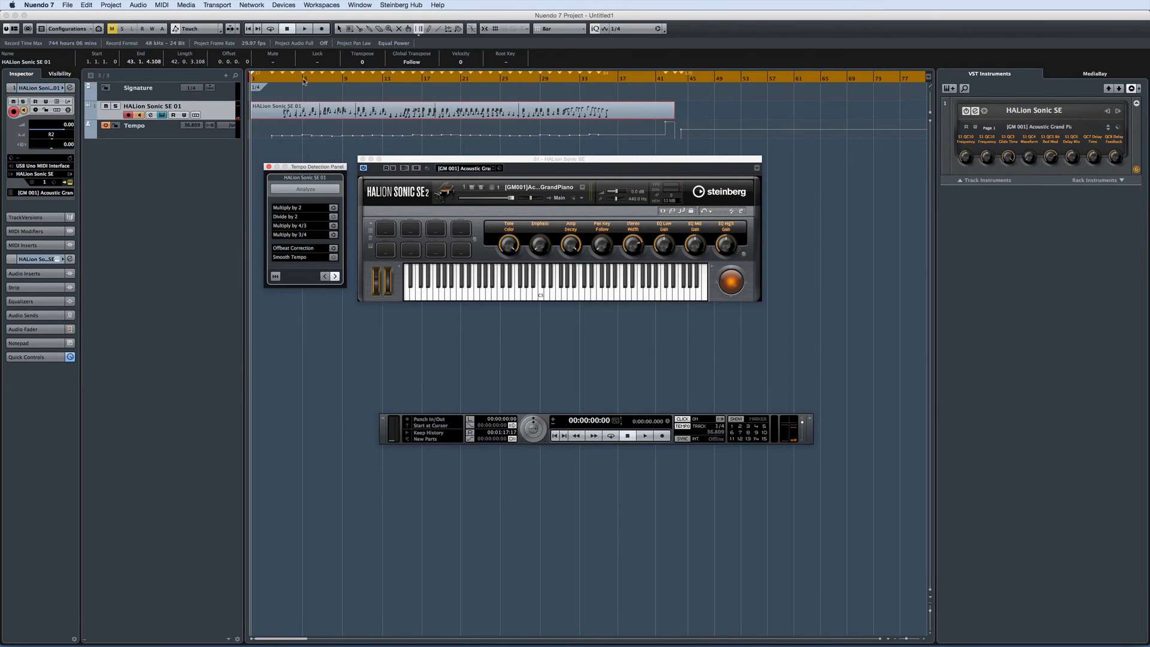
click(303, 28)
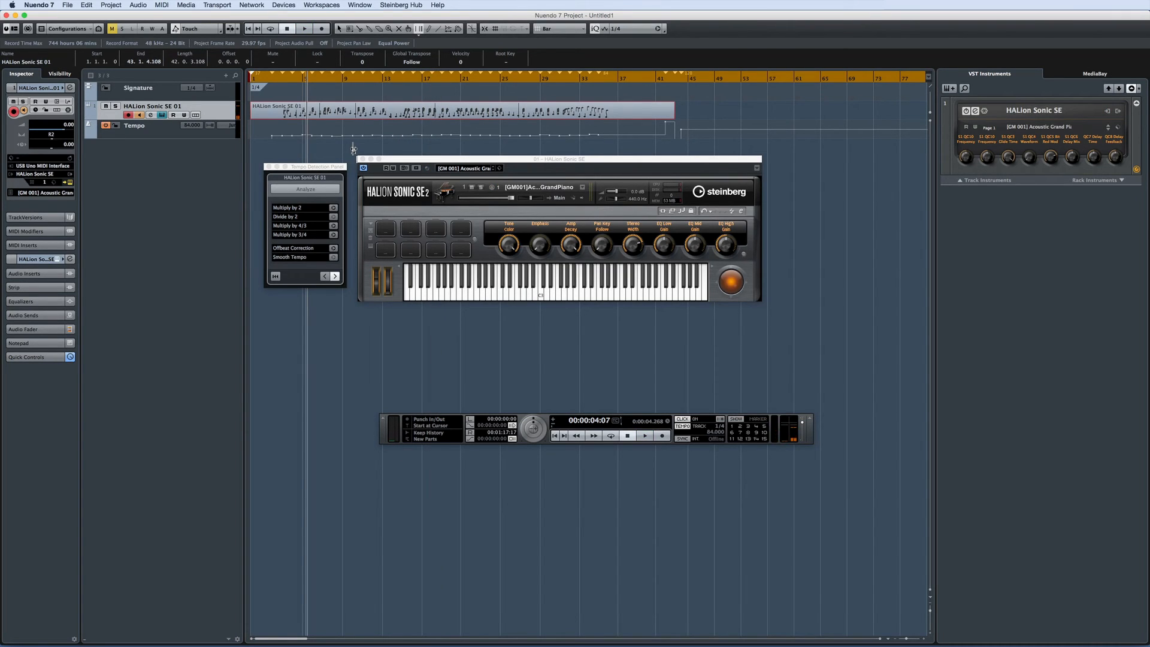
click(333, 248)
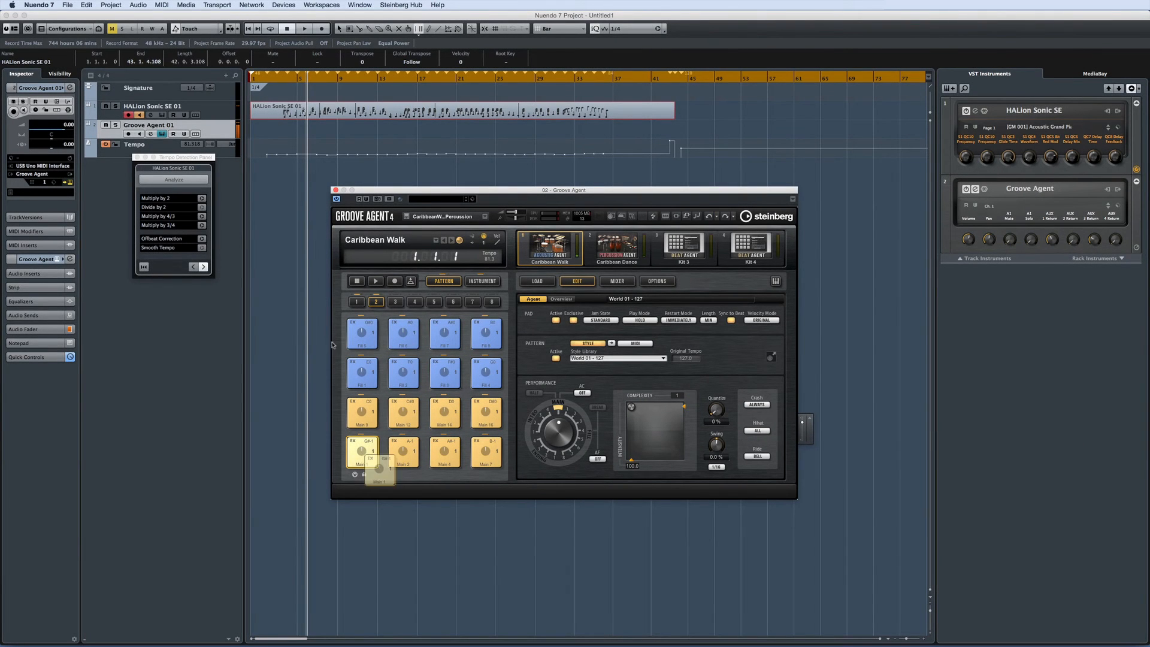
Step: Play the Groove Agent Caribbean Walk kit before heading to Device Setup
click(303, 29)
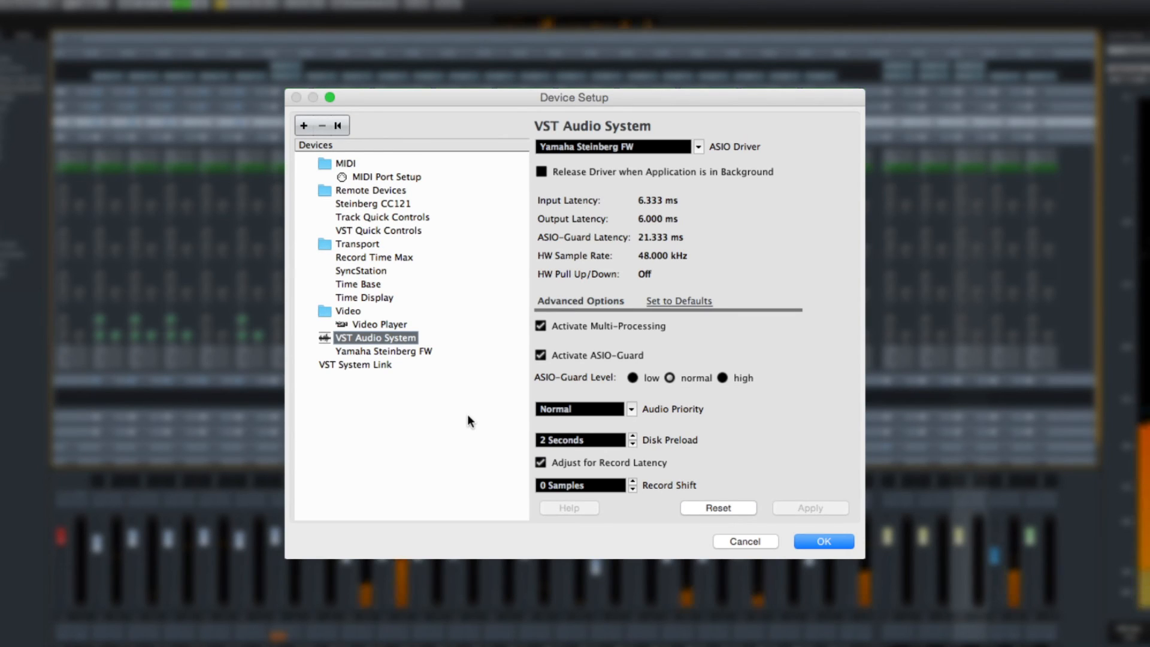
mouse_move(477, 413)
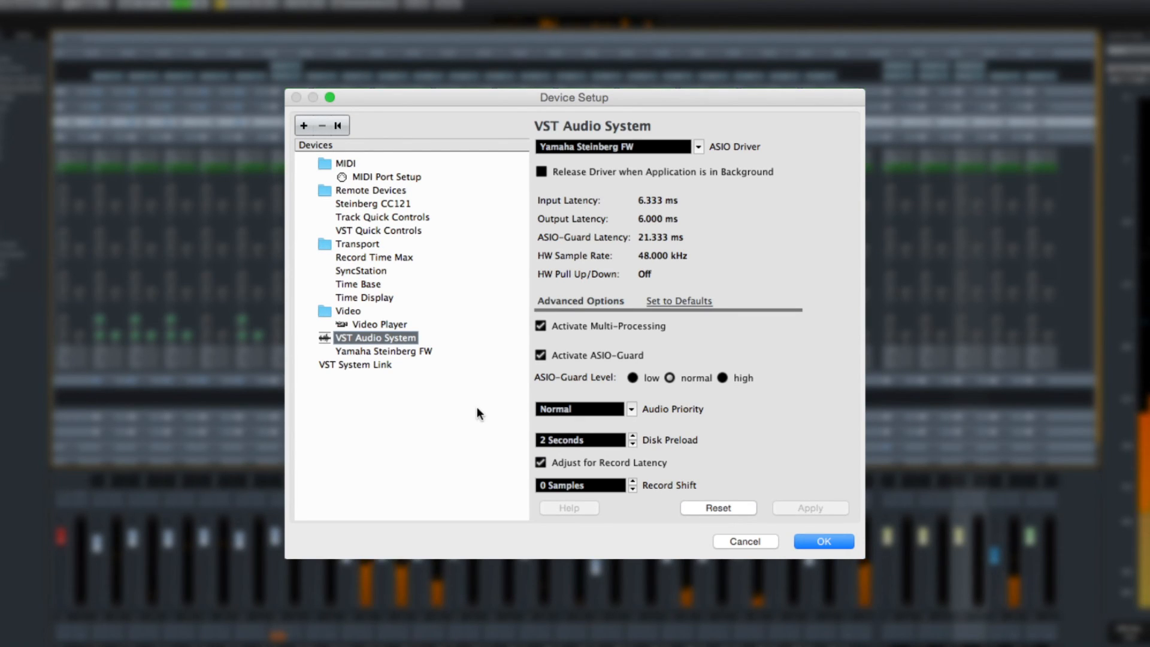
Step: Leave ASIO-Guard active at high level and audio priority at Normal after trying Boost
click(540, 355)
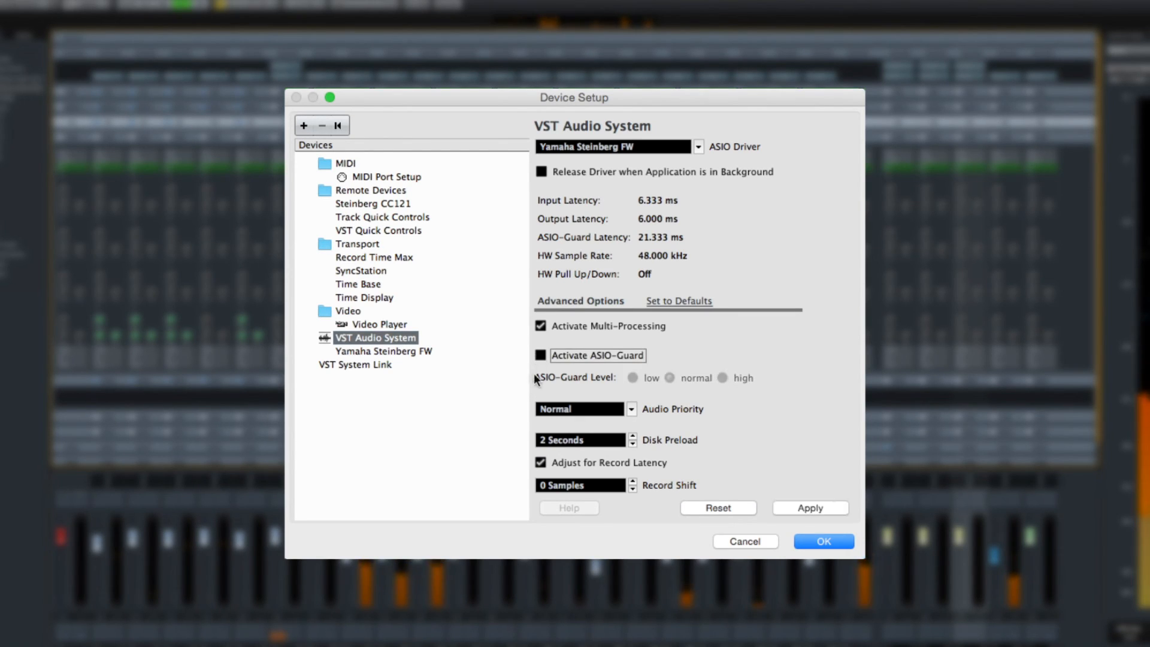
click(542, 356)
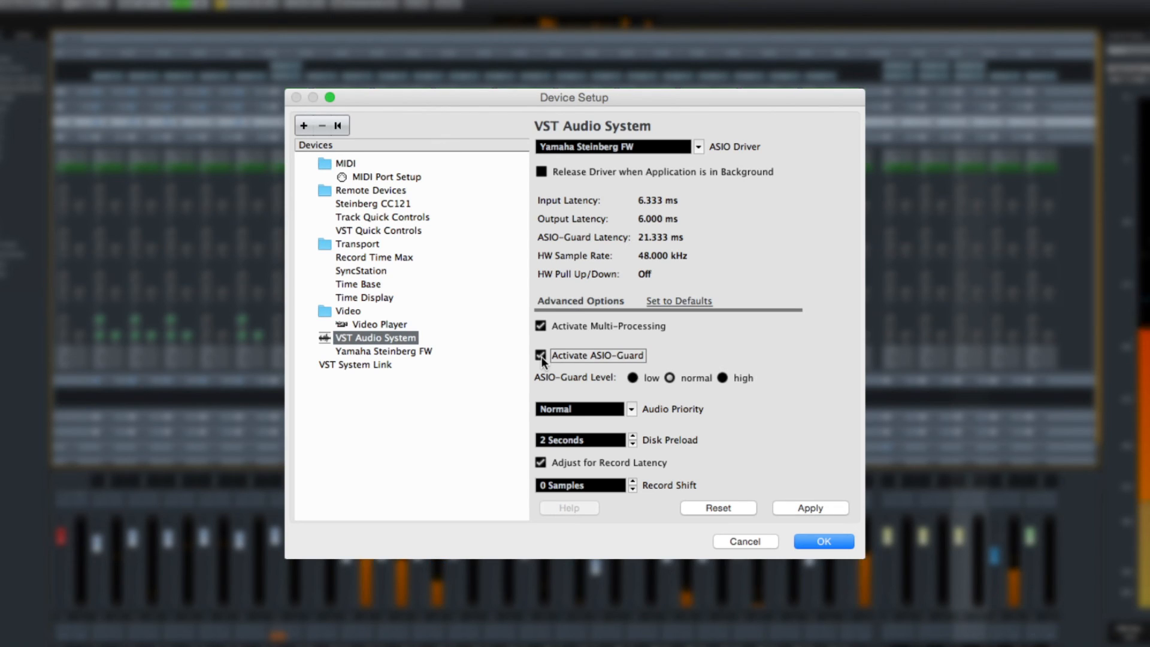
click(668, 377)
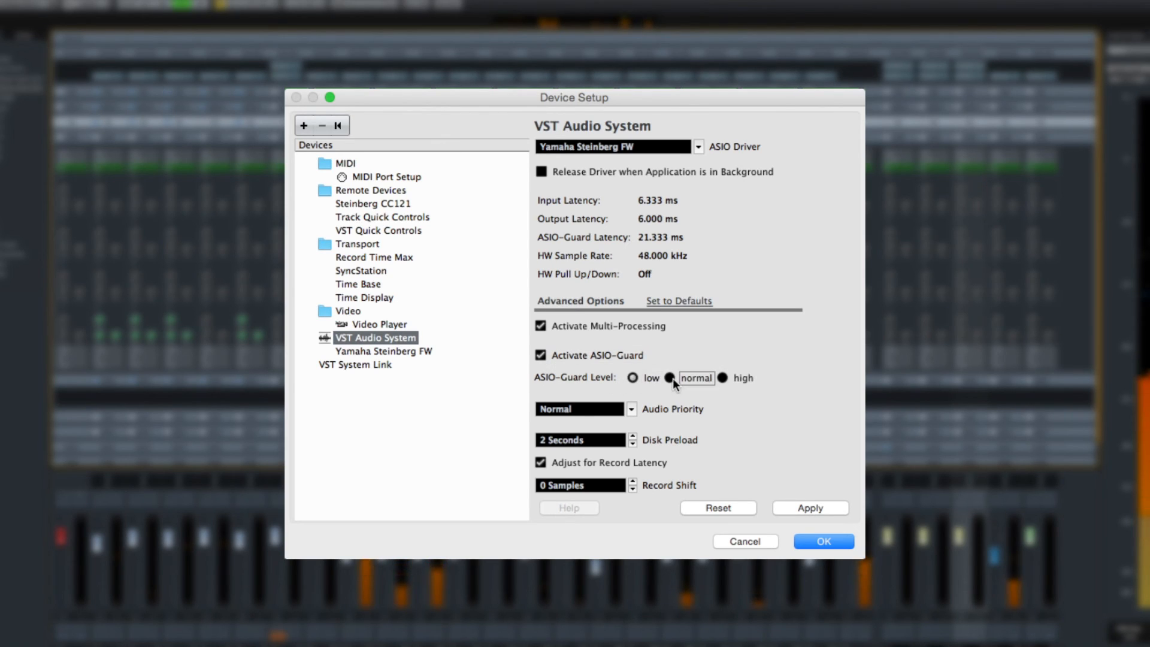
click(722, 377)
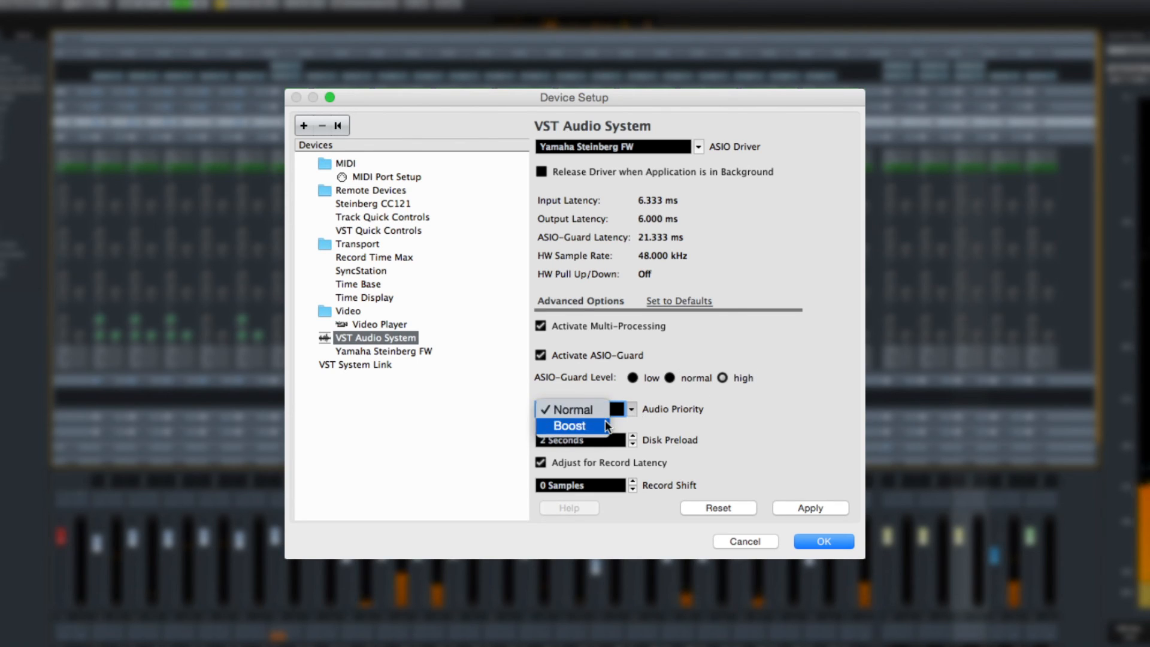
click(568, 425)
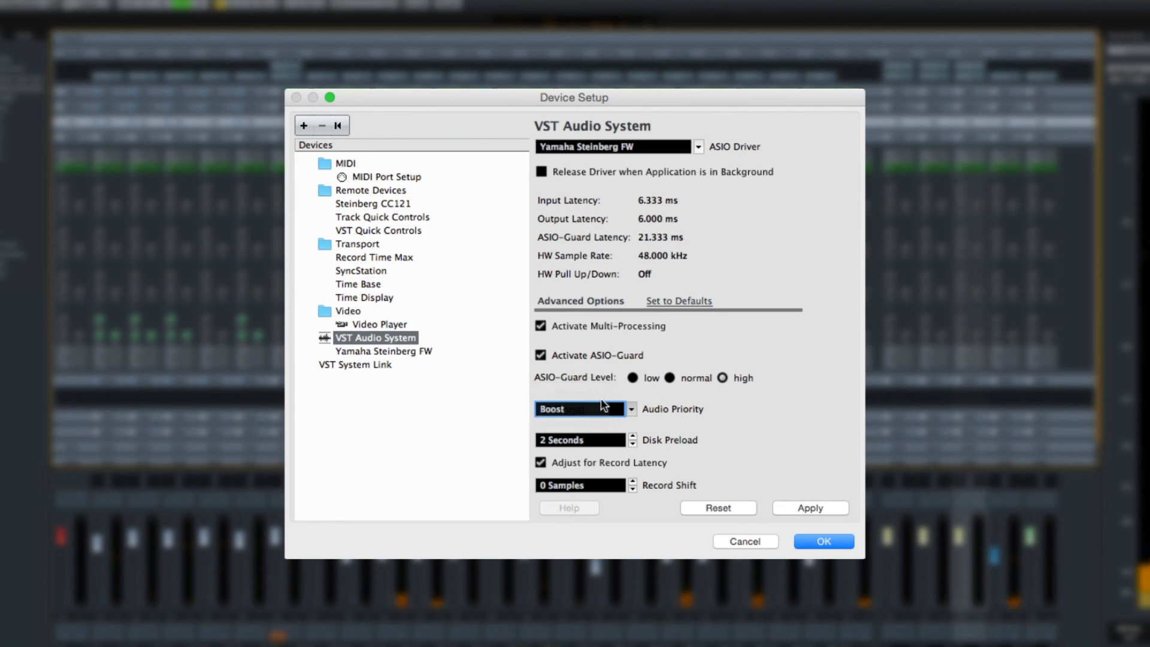
click(578, 409)
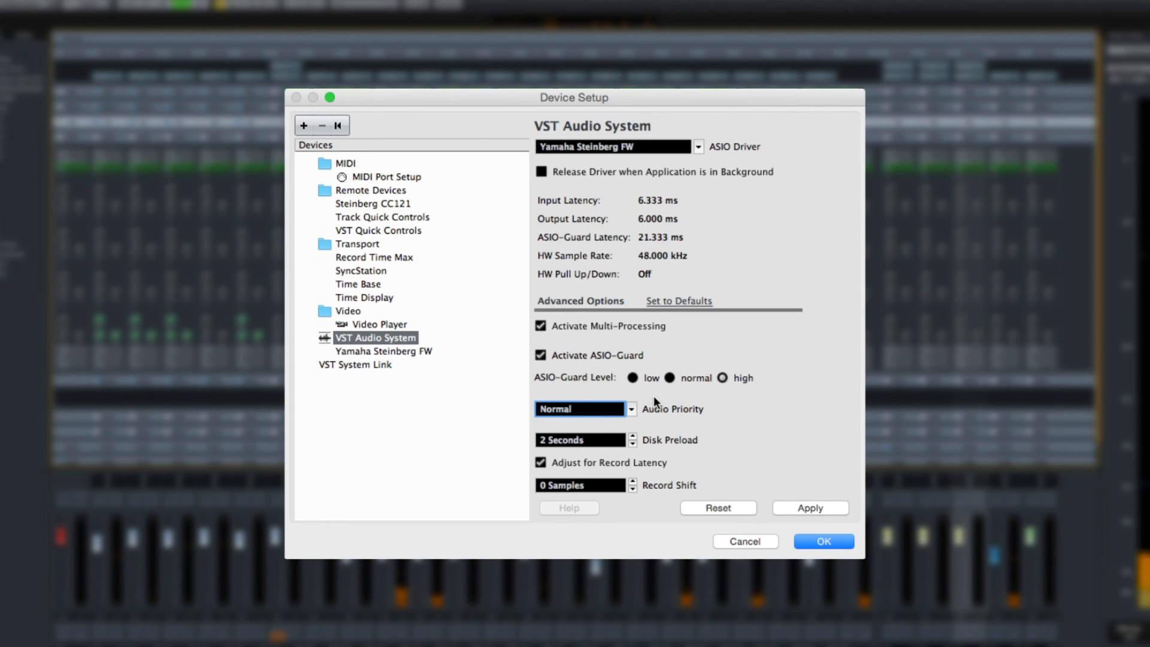
mouse_move(741, 476)
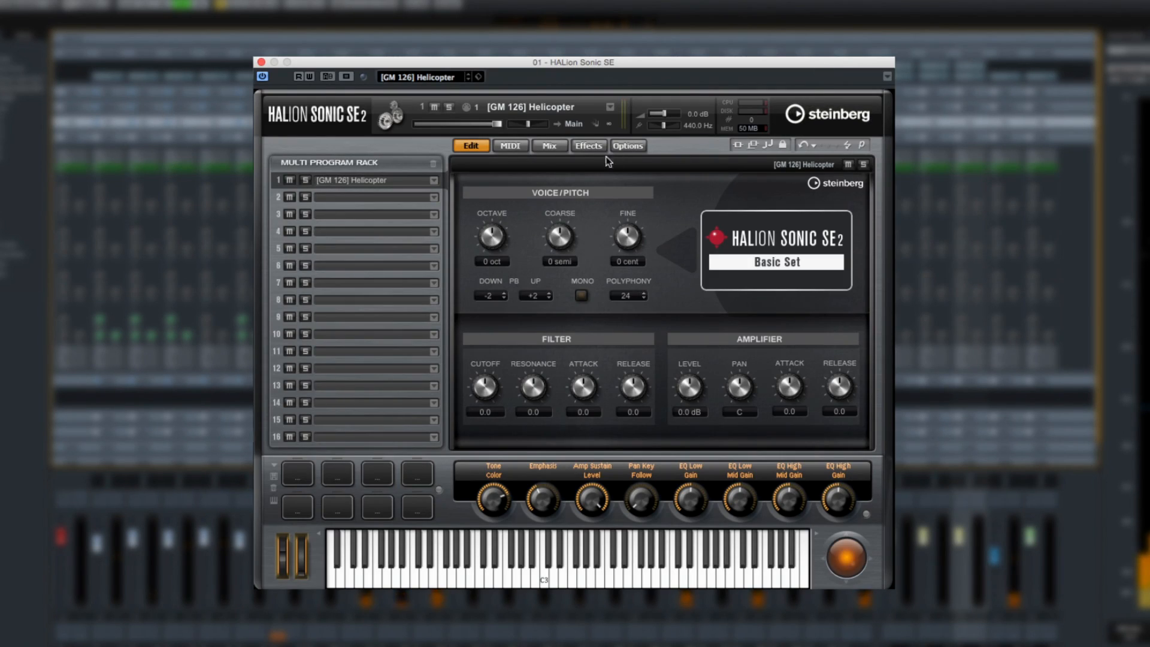
Step: Step through HALion Sonic SE's MIDI and Mix pages, landing on its Options page
click(510, 145)
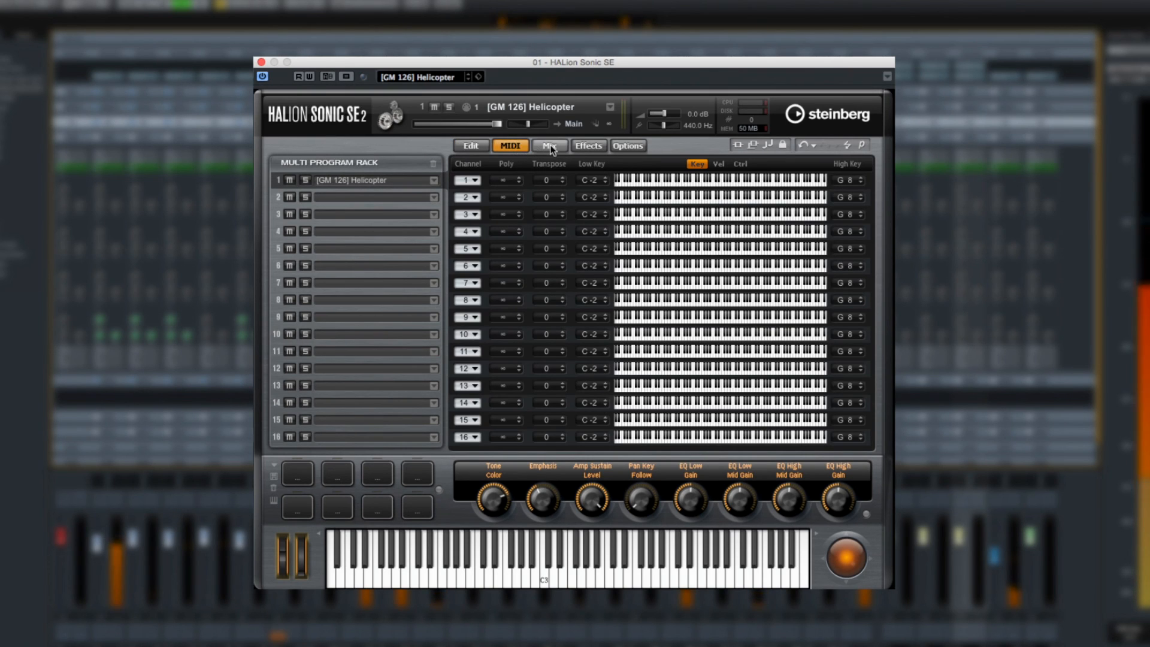
click(548, 145)
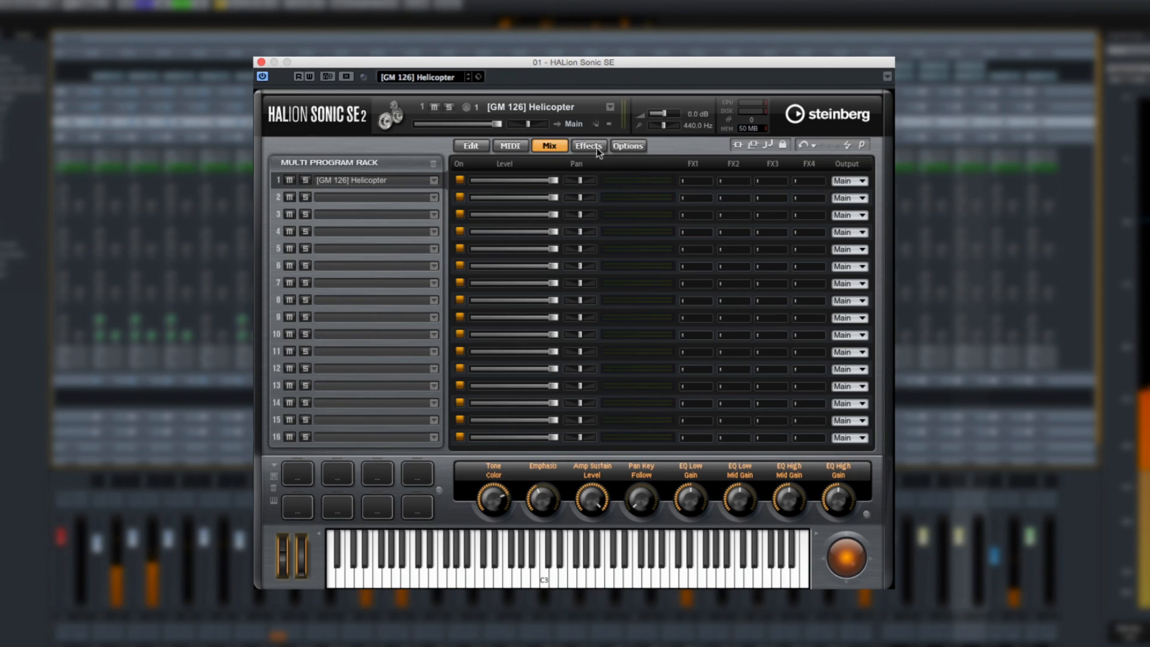
click(626, 145)
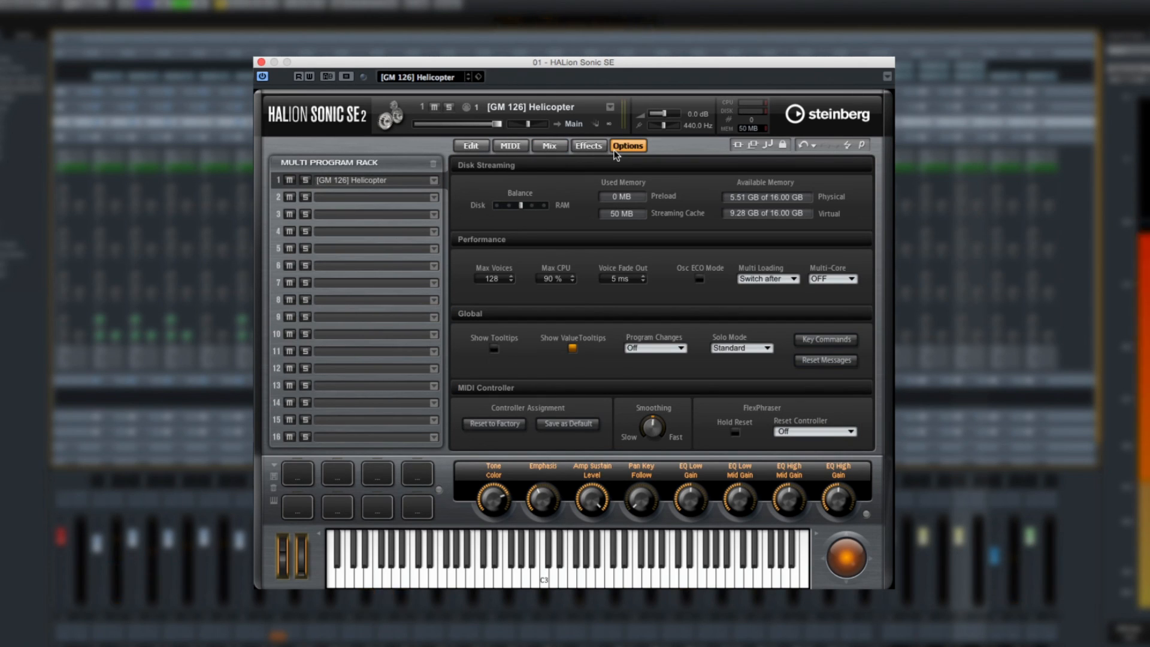